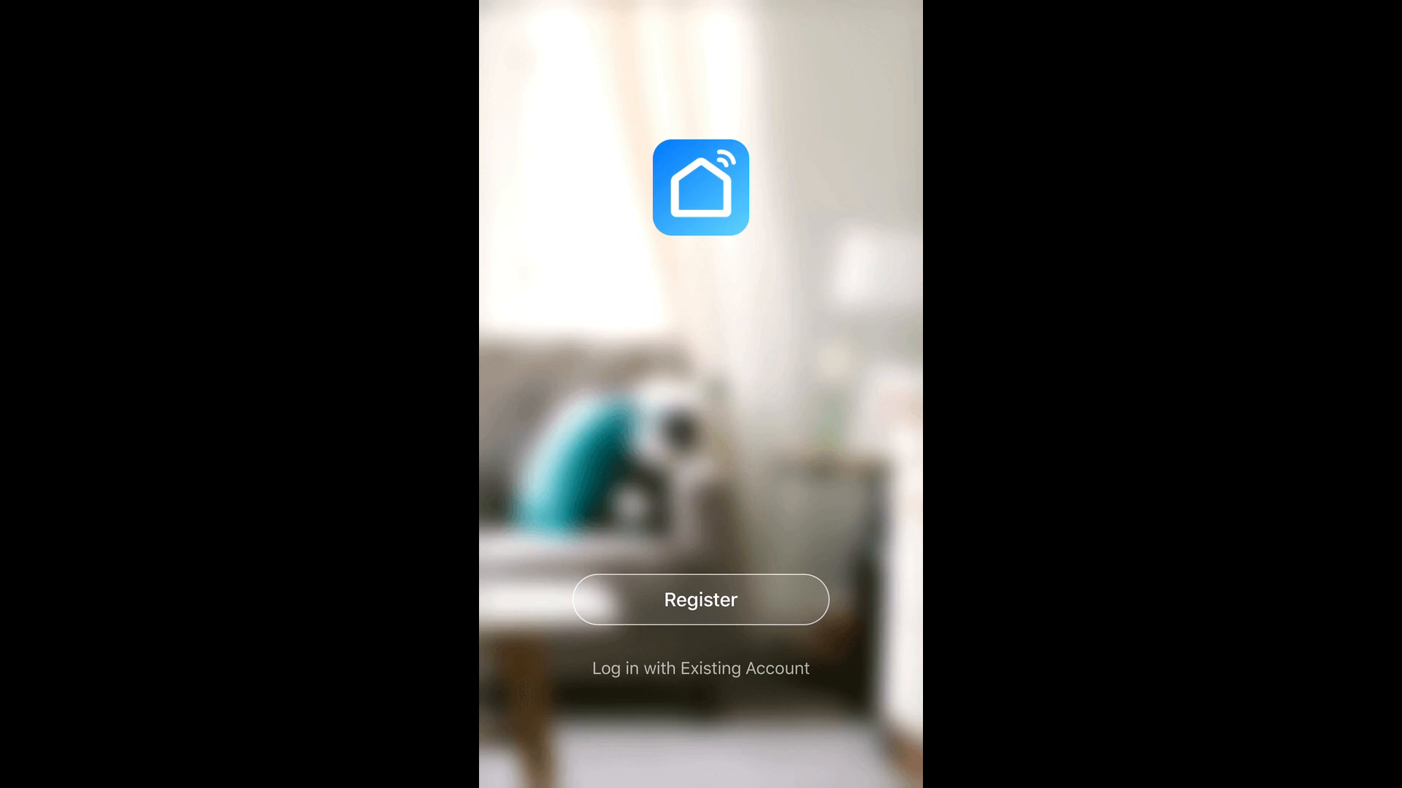
Step: Log in with the existing Smart Life account, allow Bluetooth and decline saving the password
left_click(700, 669)
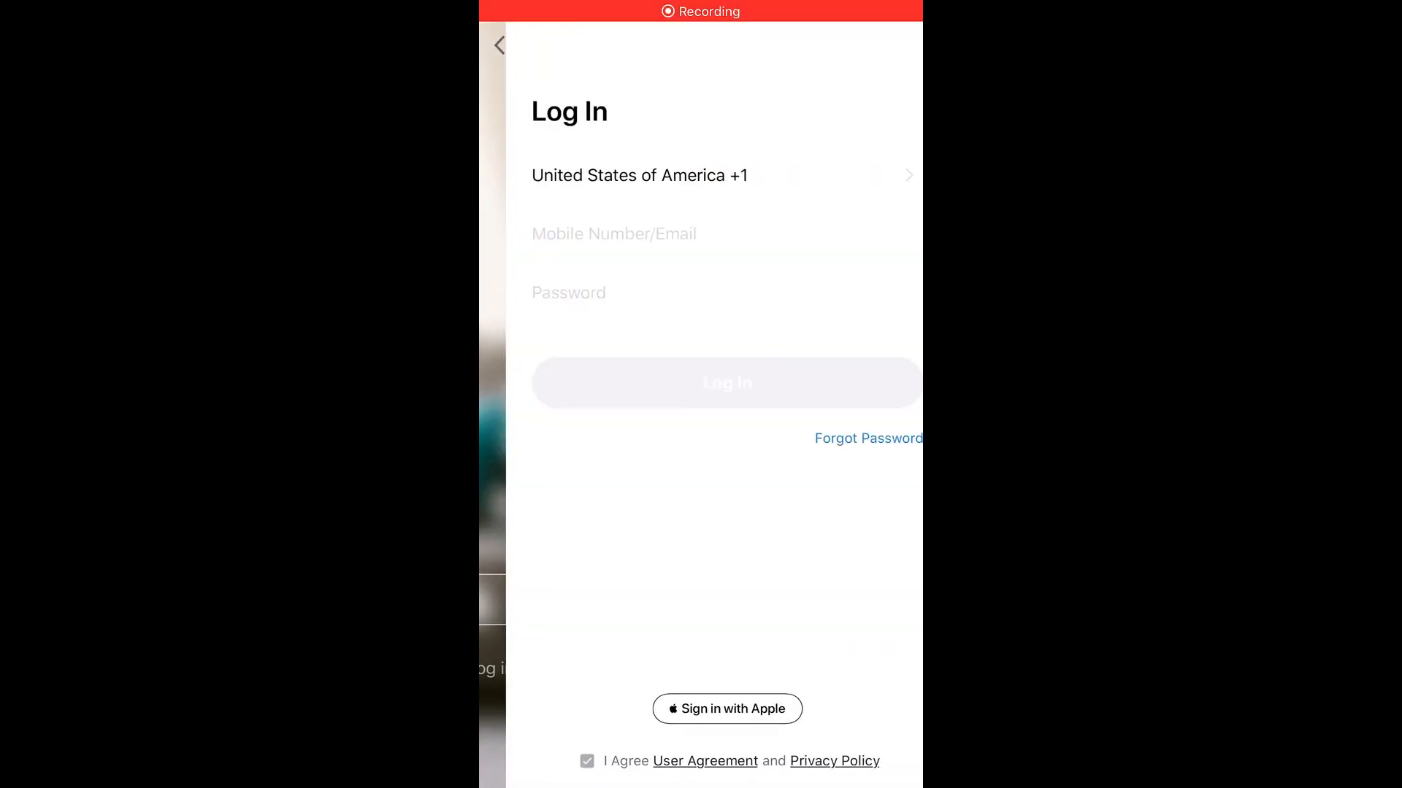
left_click(726, 383)
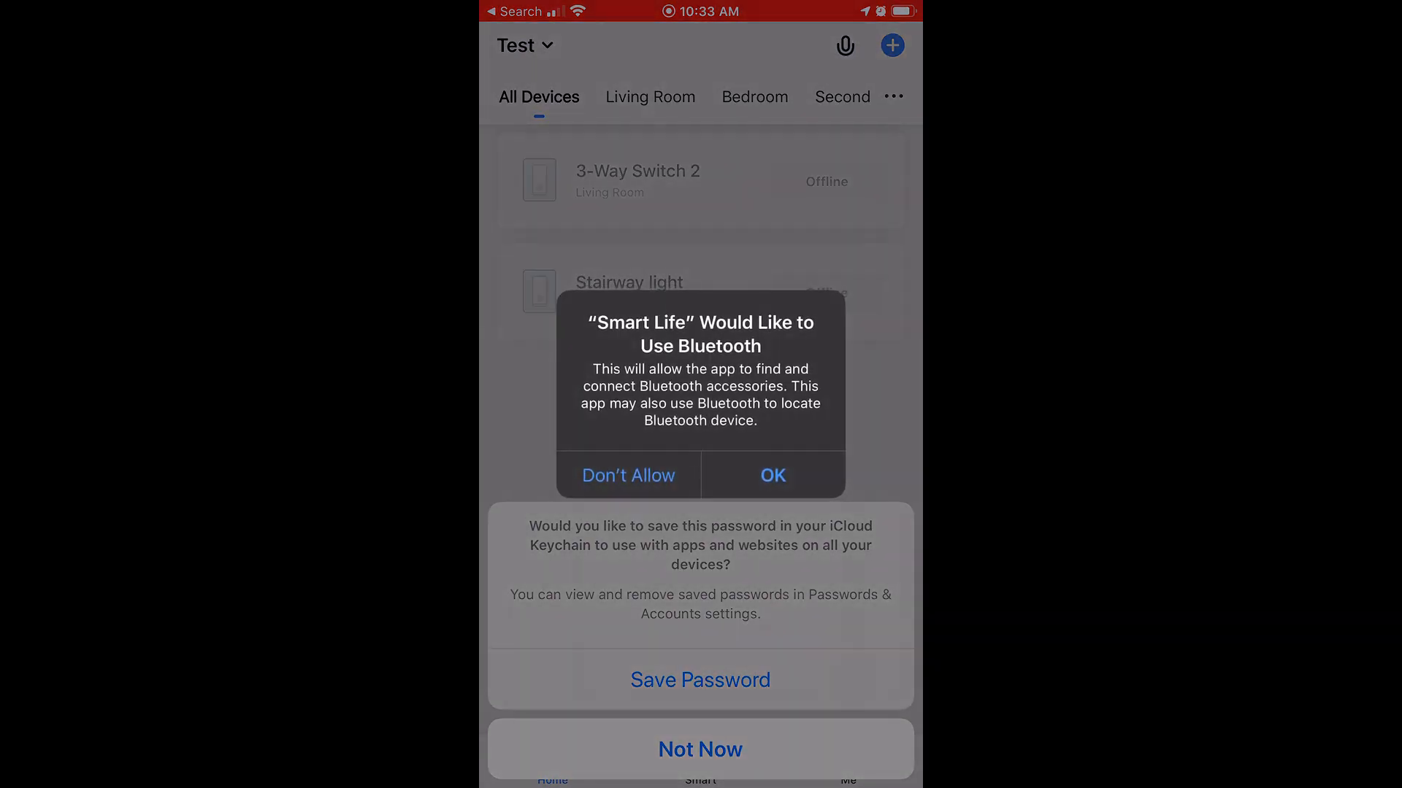
left_click(771, 474)
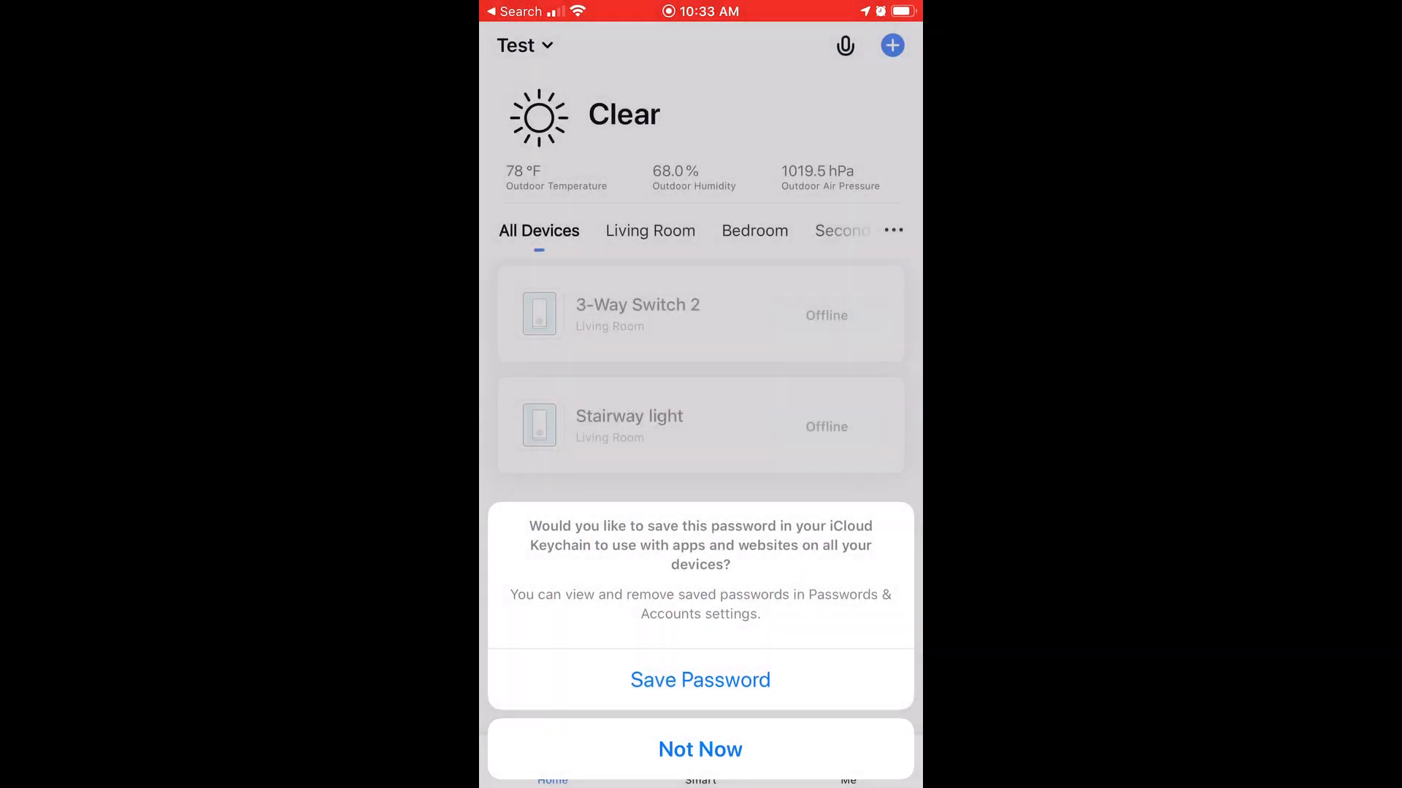
left_click(699, 749)
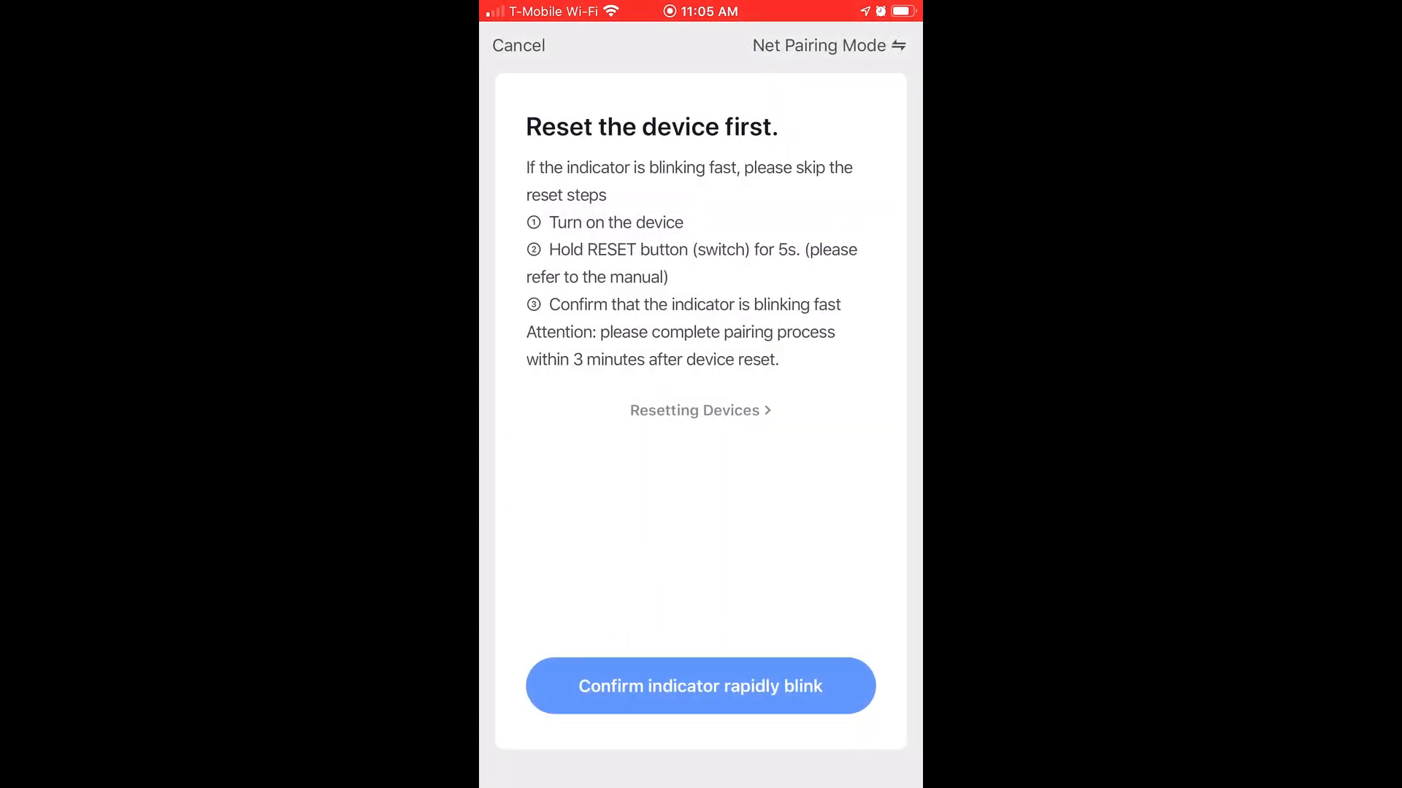
Step: Confirm the plug's indicator is blinking fast so it pairs as Smart Outdoor Plug
left_click(699, 411)
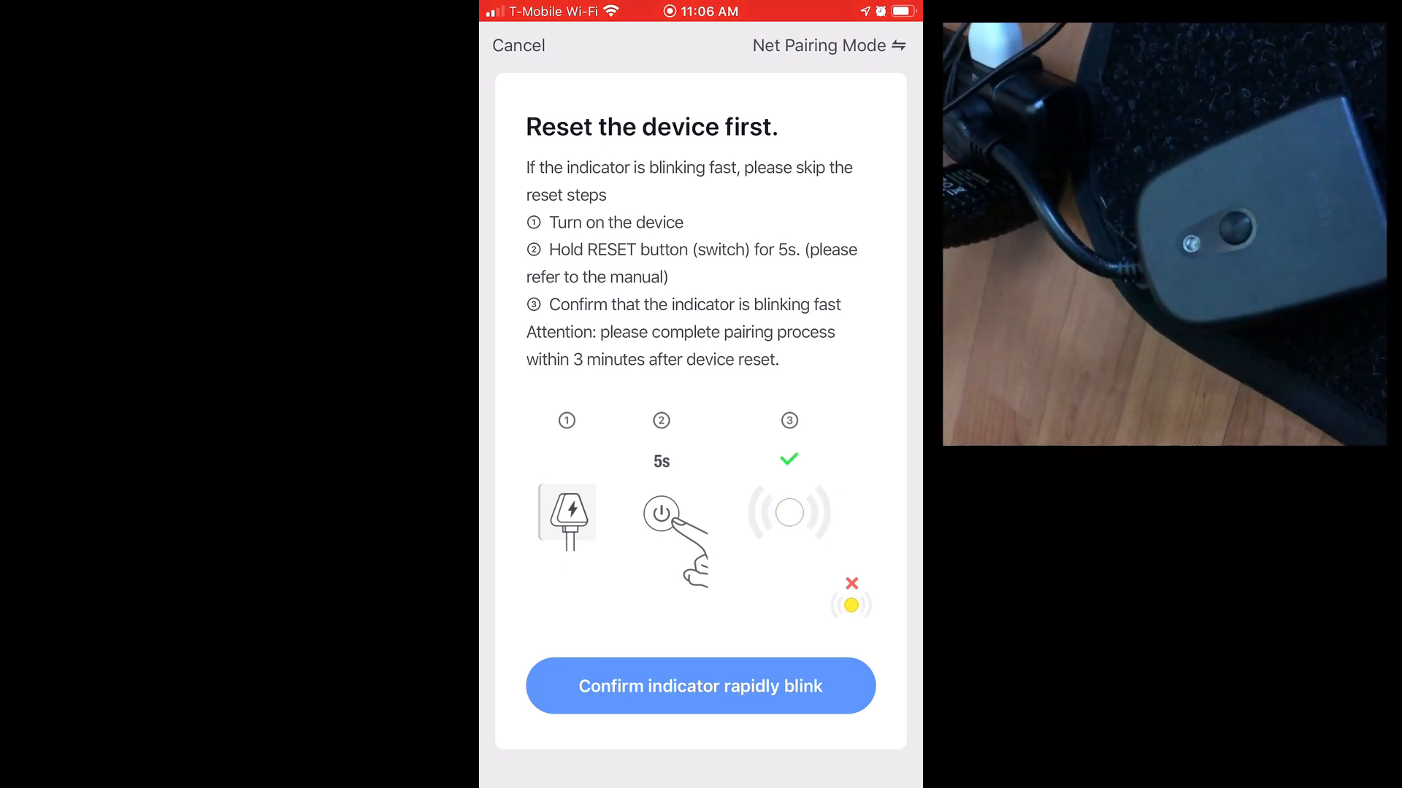
left_click(699, 686)
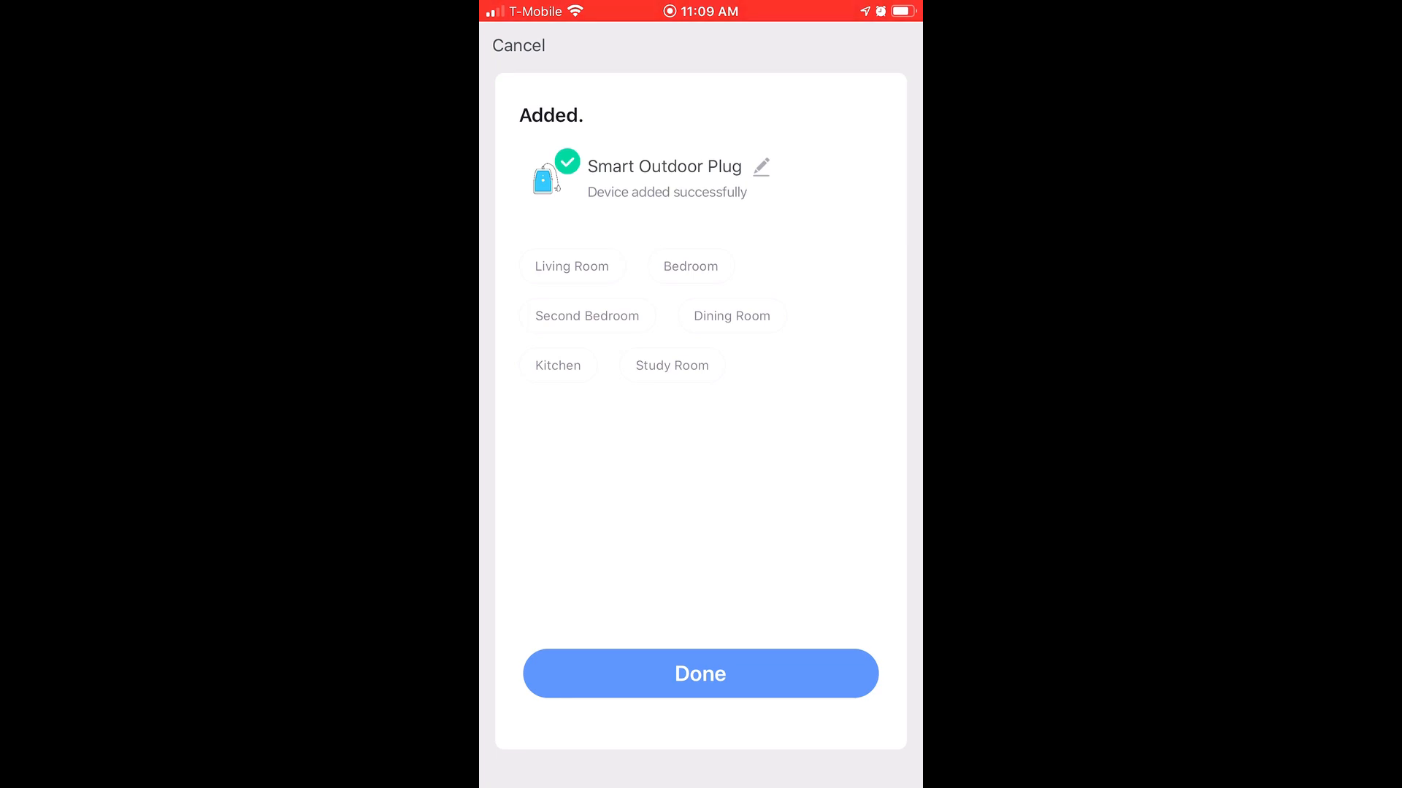
Step: Rename the new device to 'Teckin plug', save it and finish adding the device
left_click(759, 166)
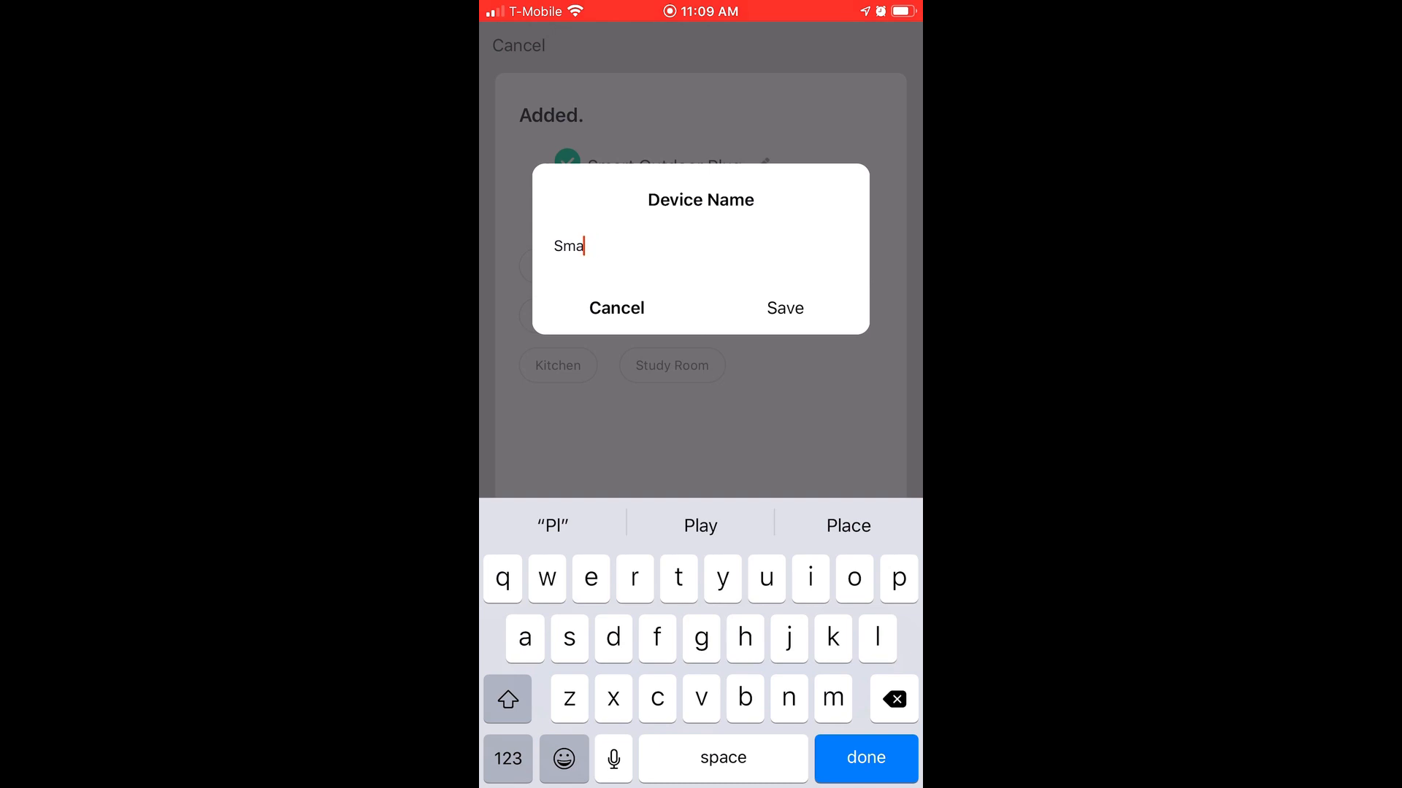
type("Teckin plug")
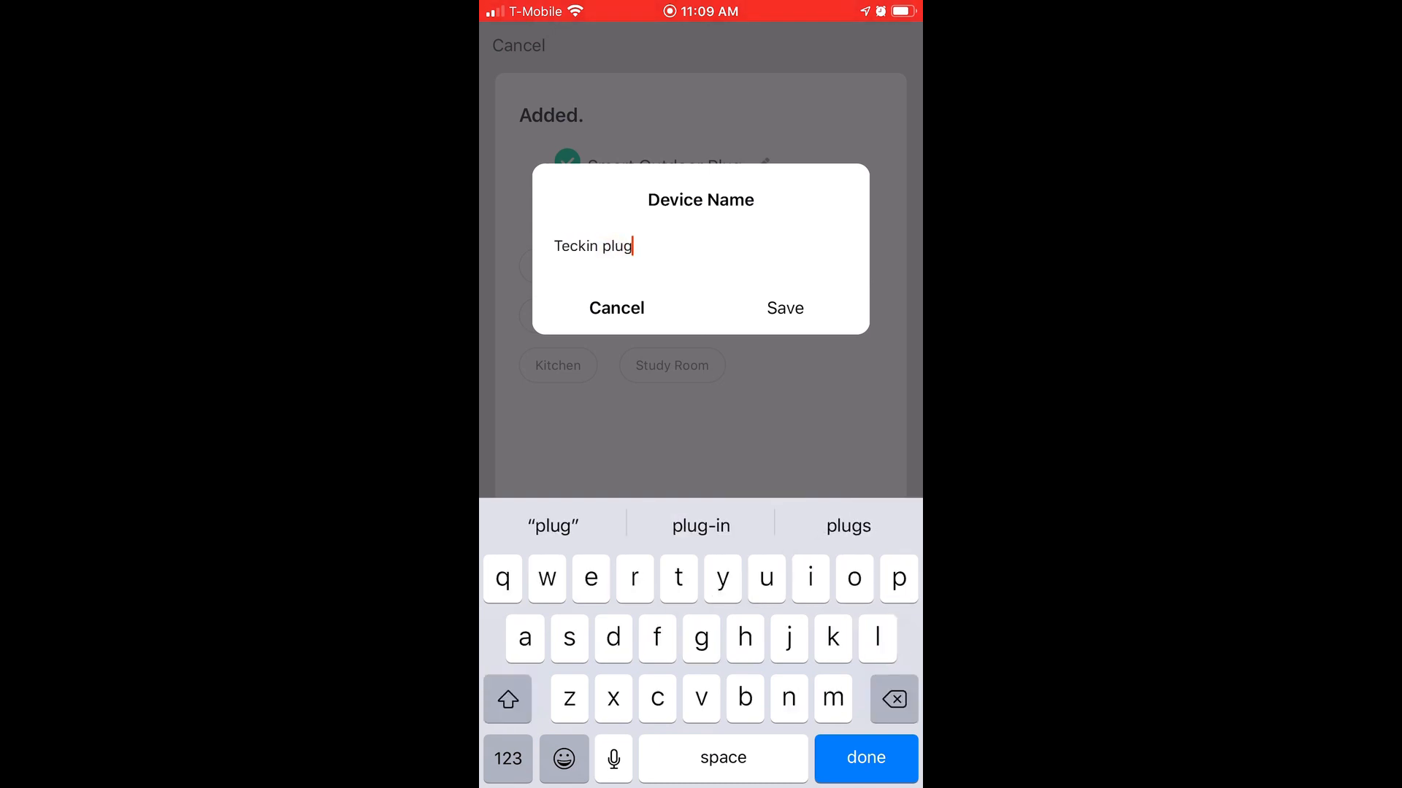
left_click(784, 308)
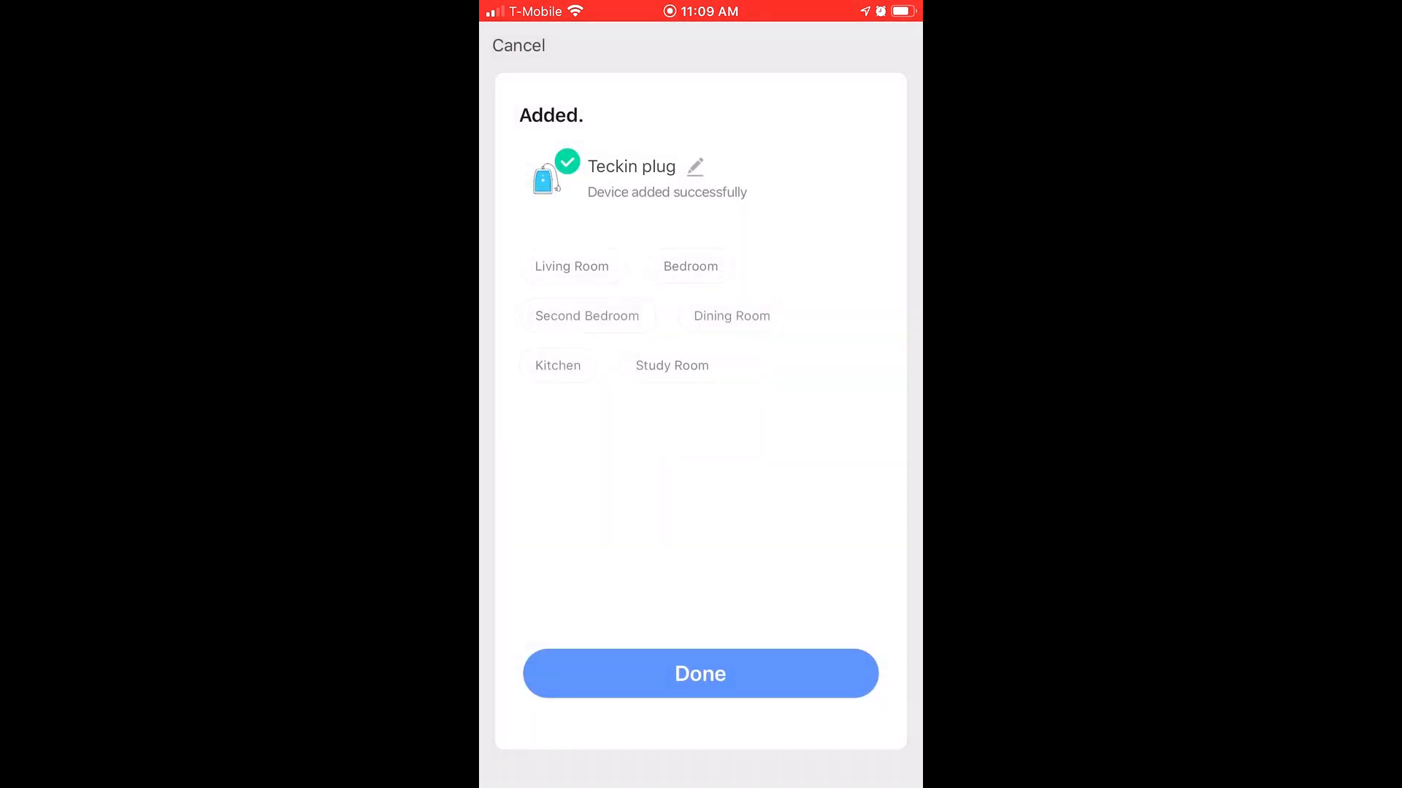
left_click(699, 673)
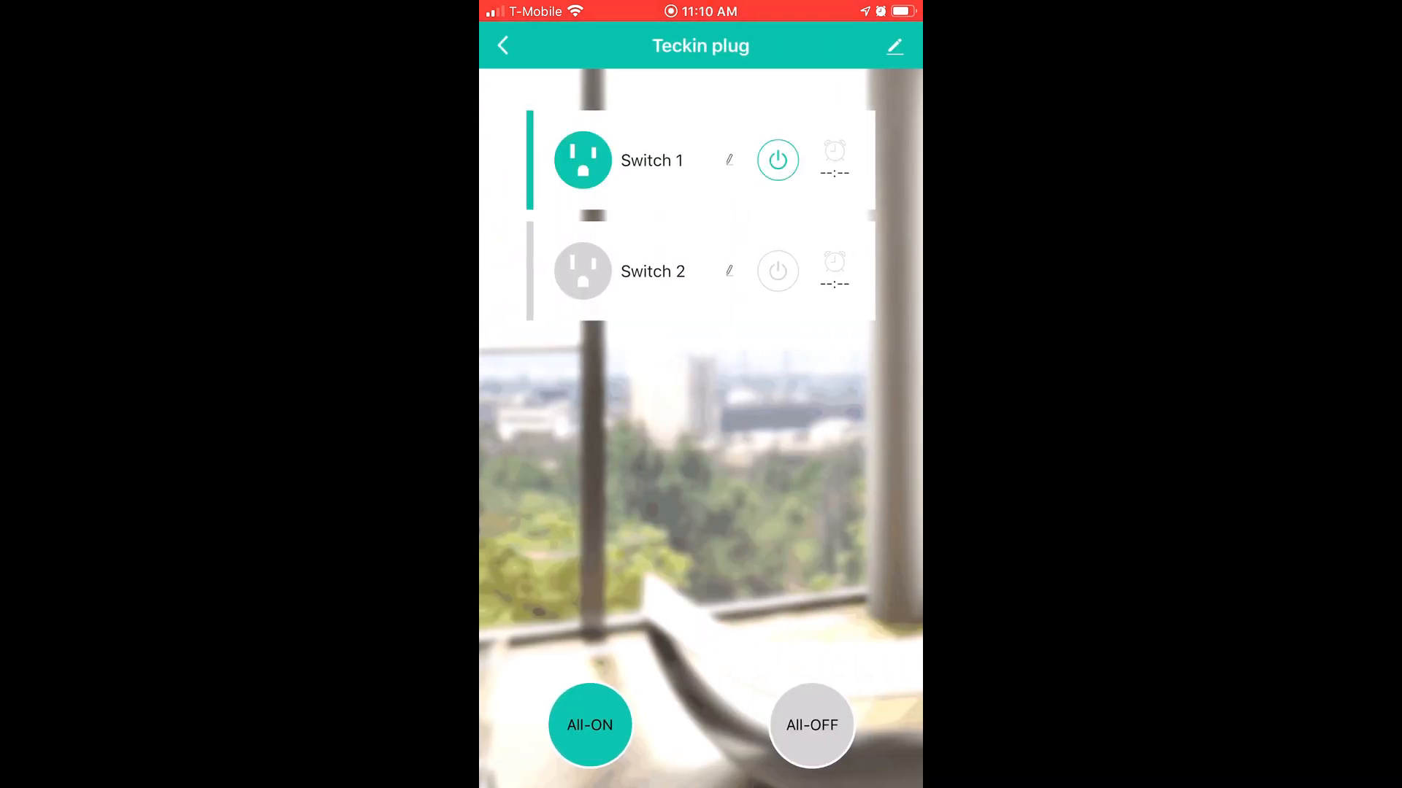
Step: Toggle the outlets' power, peek at Switch 1's timer settings and return to the controls
left_click(777, 271)
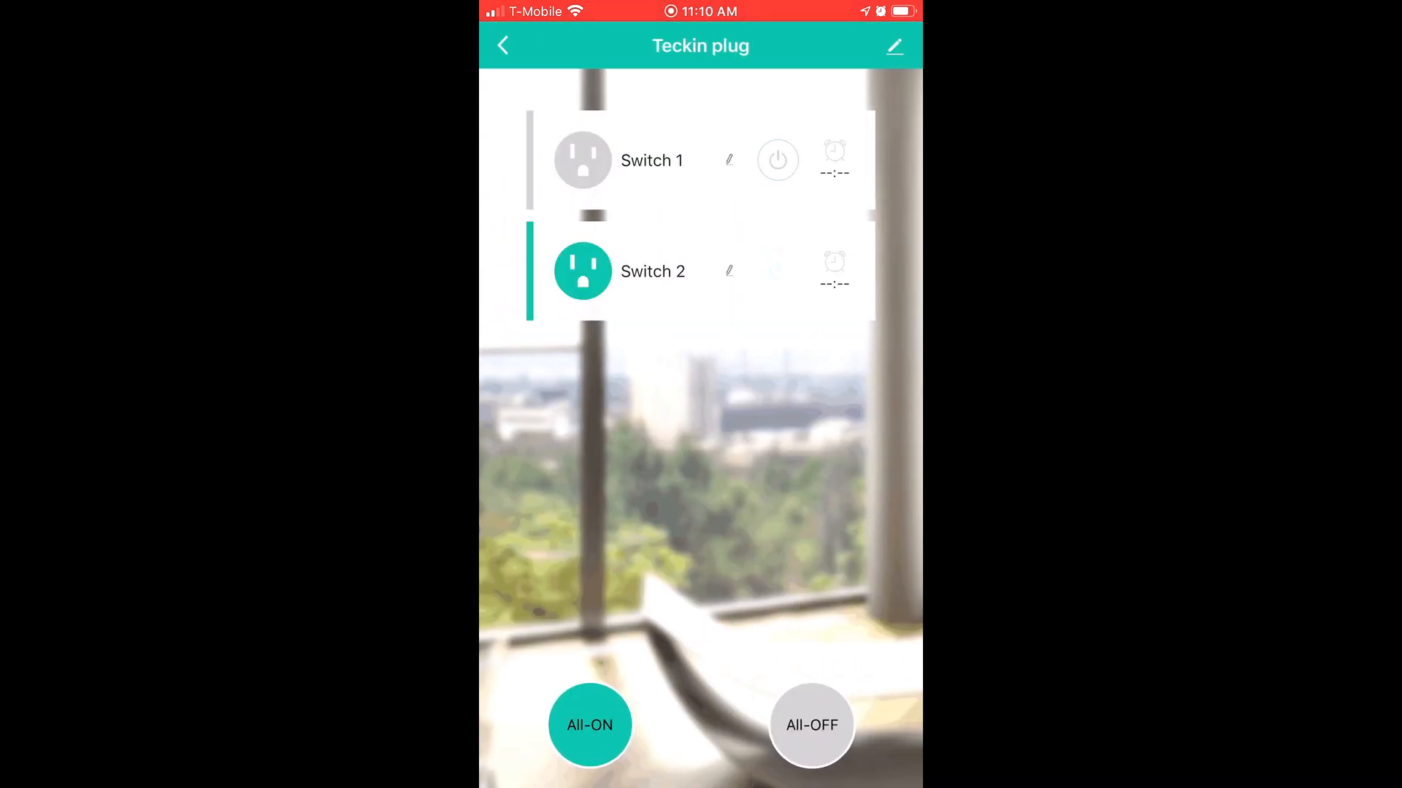
left_click(776, 272)
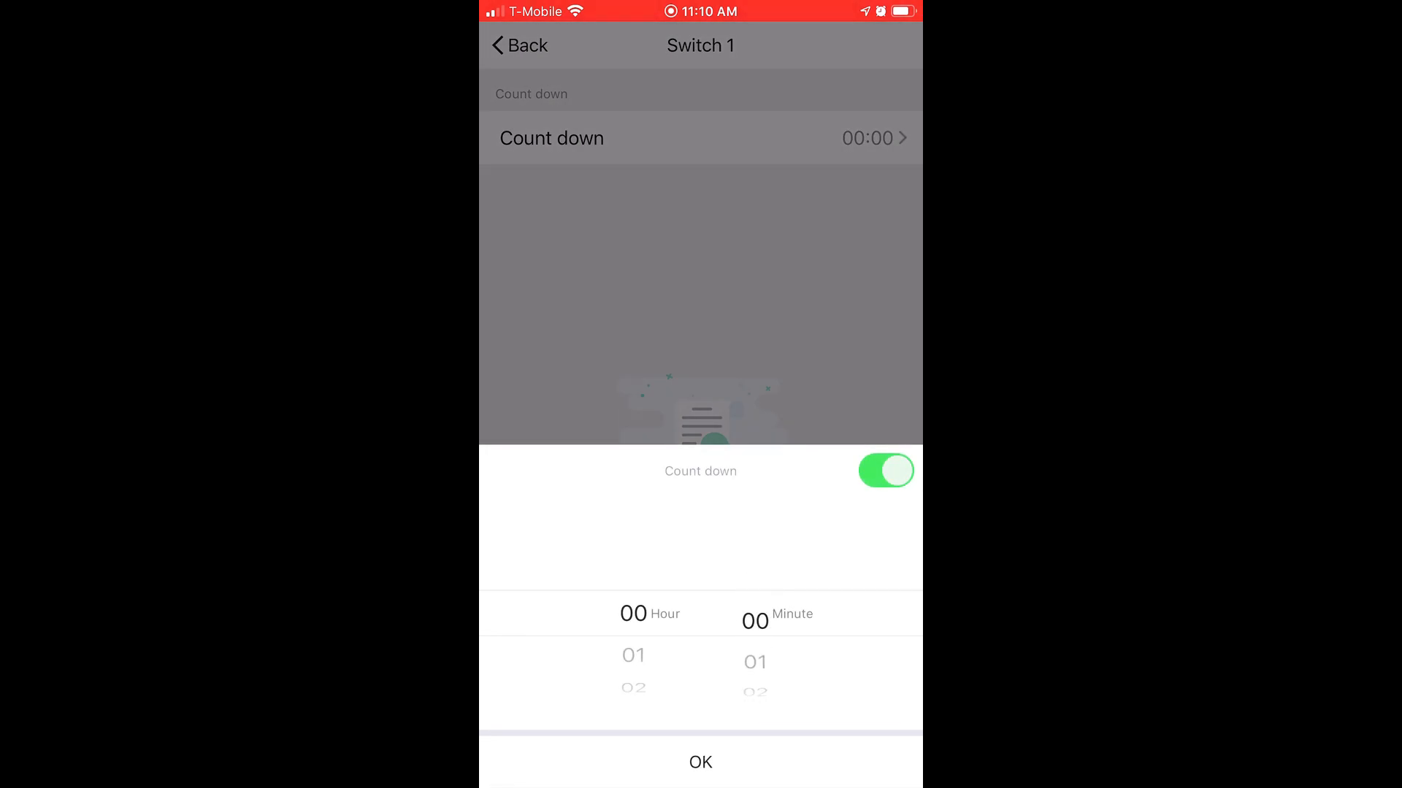
left_click(700, 762)
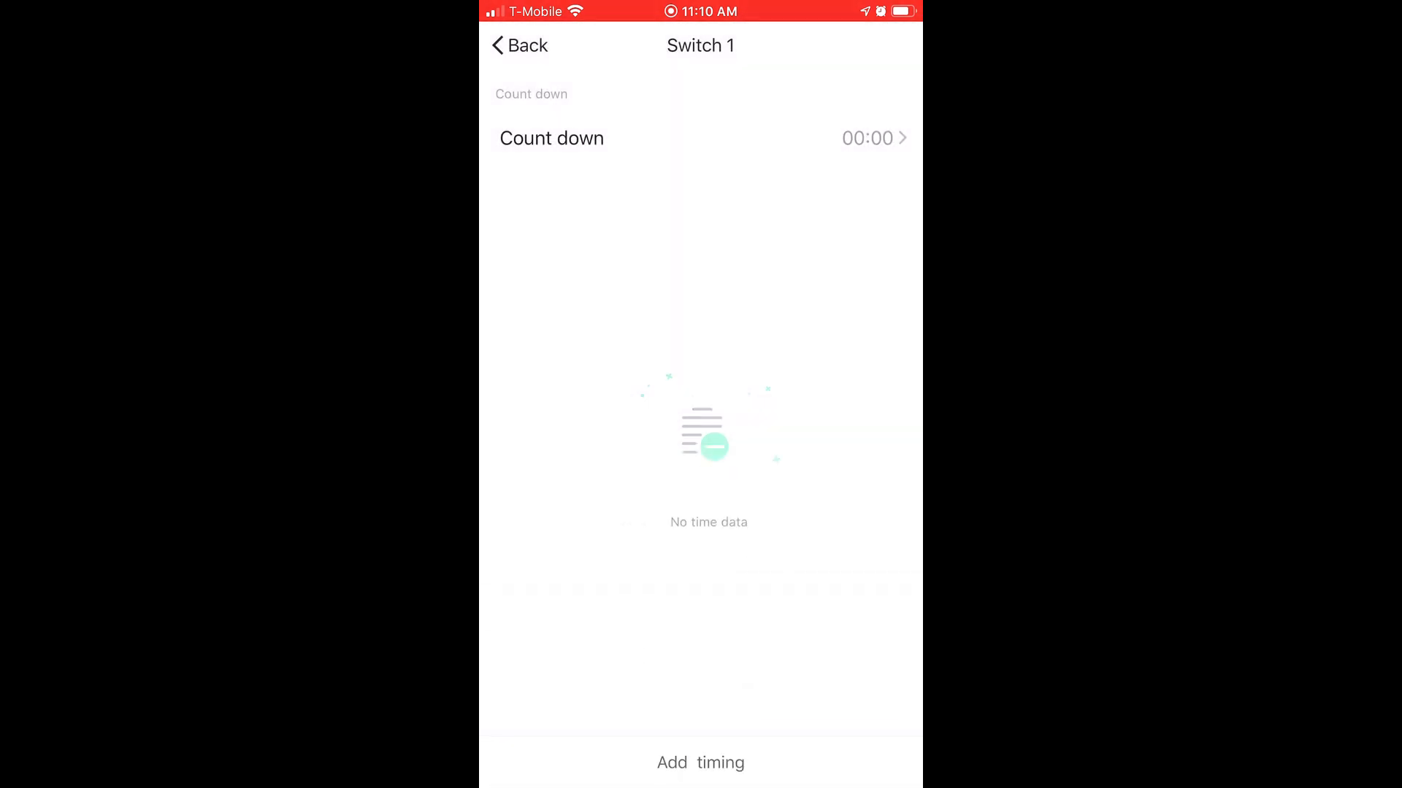
left_click(518, 45)
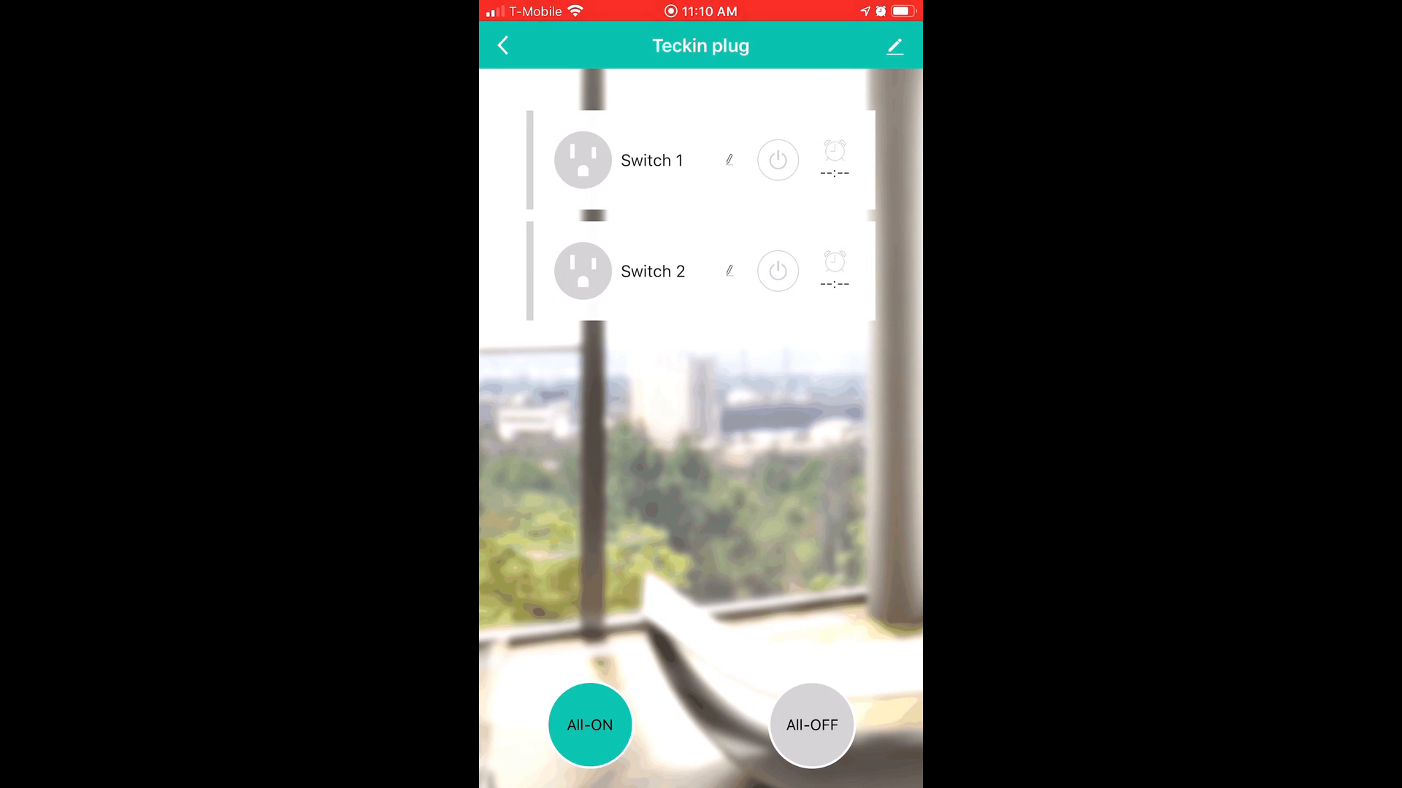
Step: Turn both outlets on with All-ON and go to Switch 1's timer page
left_click(589, 726)
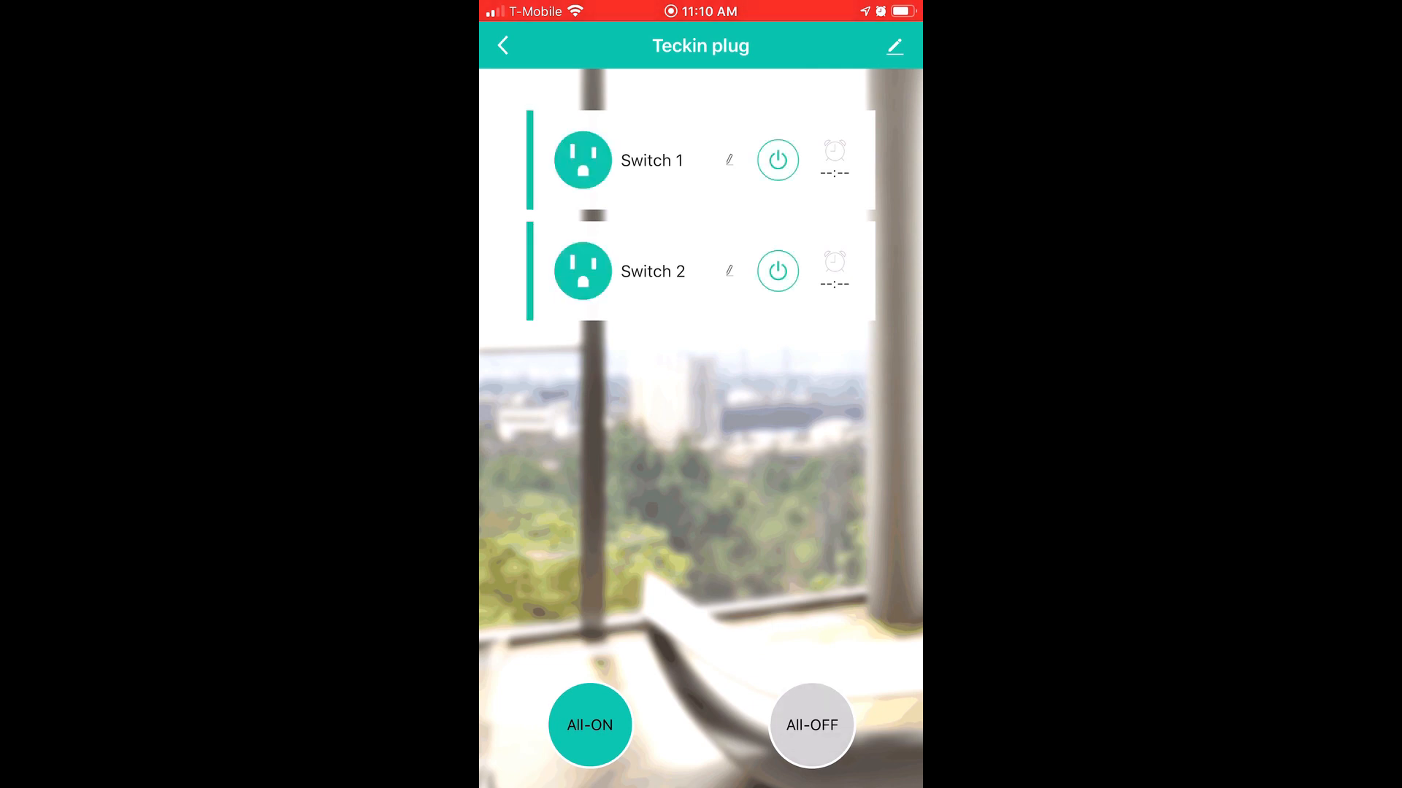
left_click(834, 160)
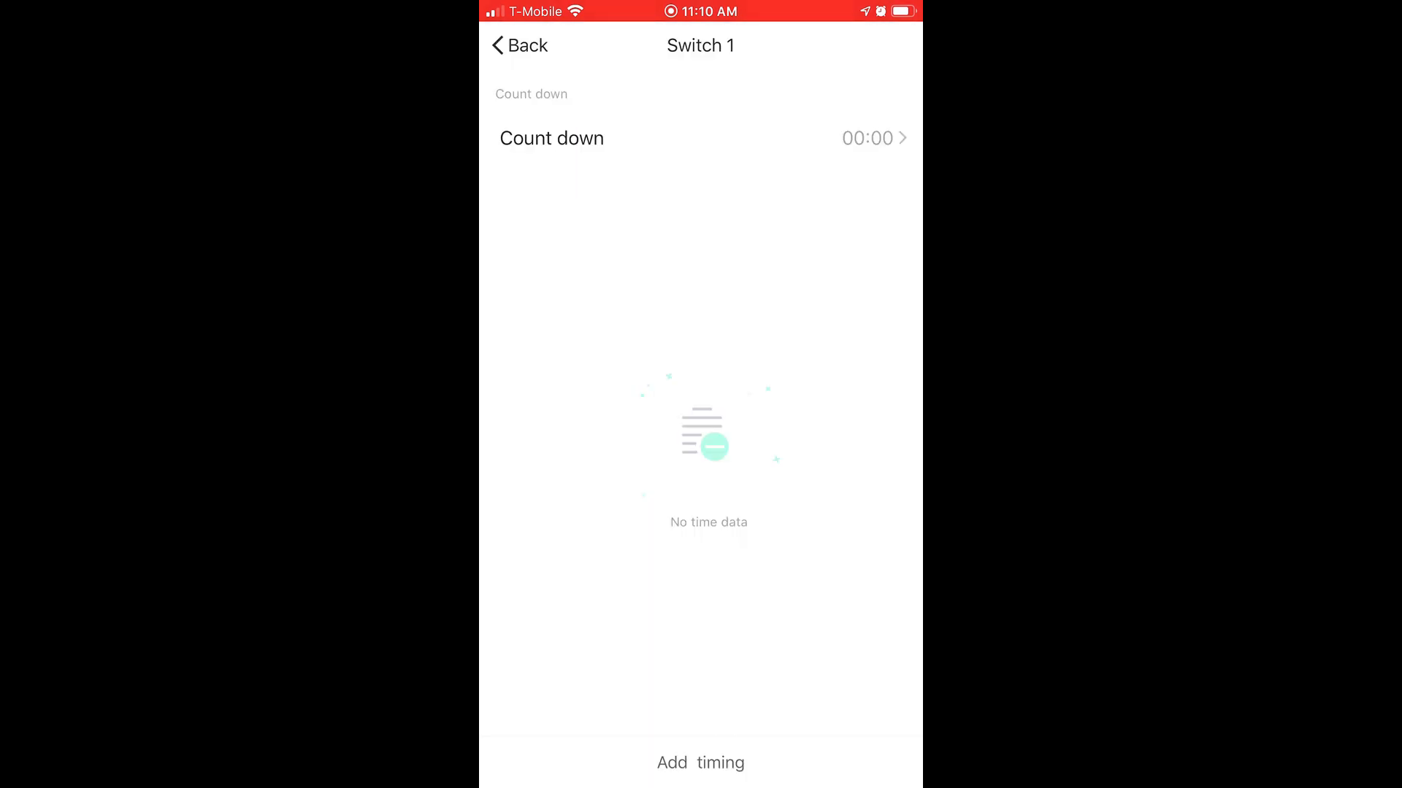
Step: Add a Switch 1 timing at 20:00 repeating Monday to Friday and save it
left_click(700, 762)
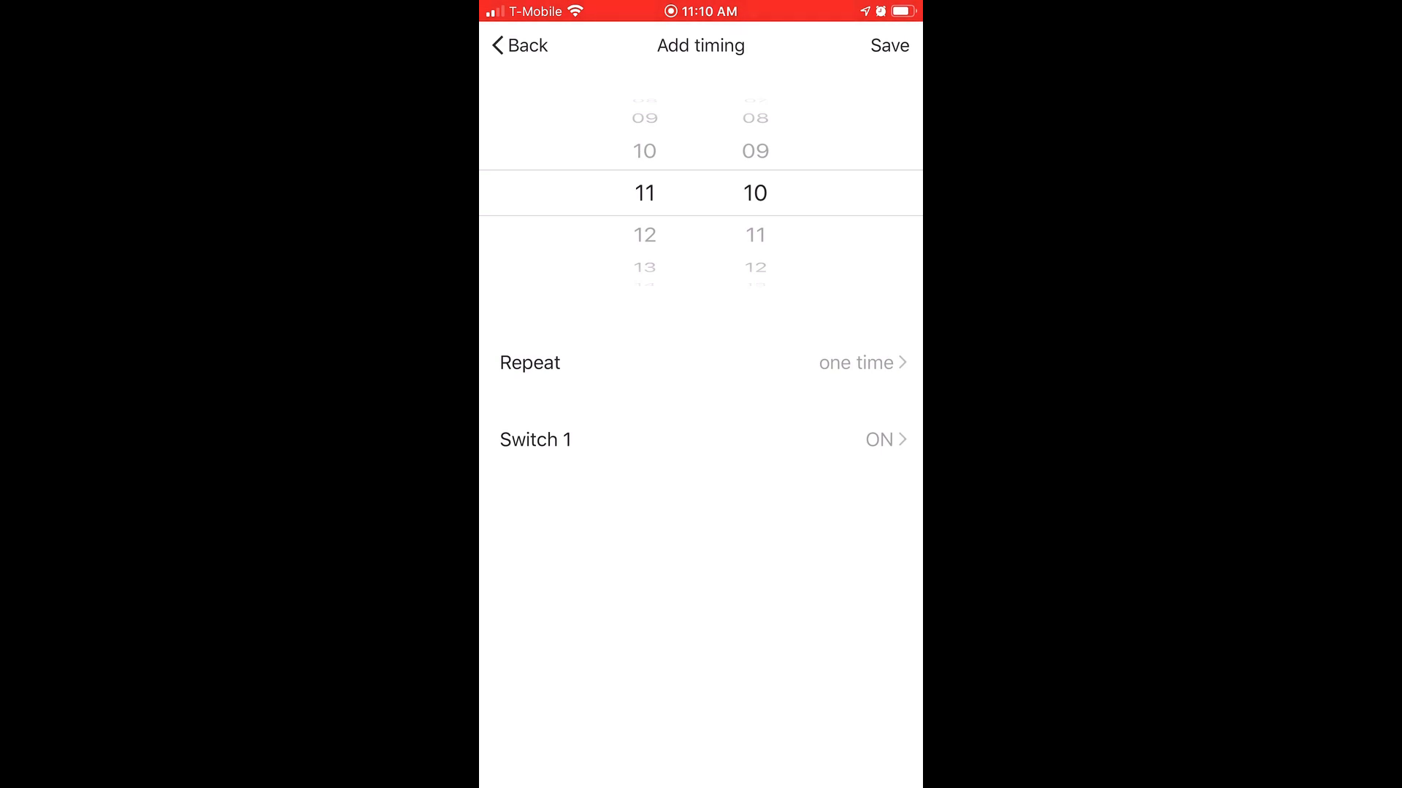
left_click(856, 362)
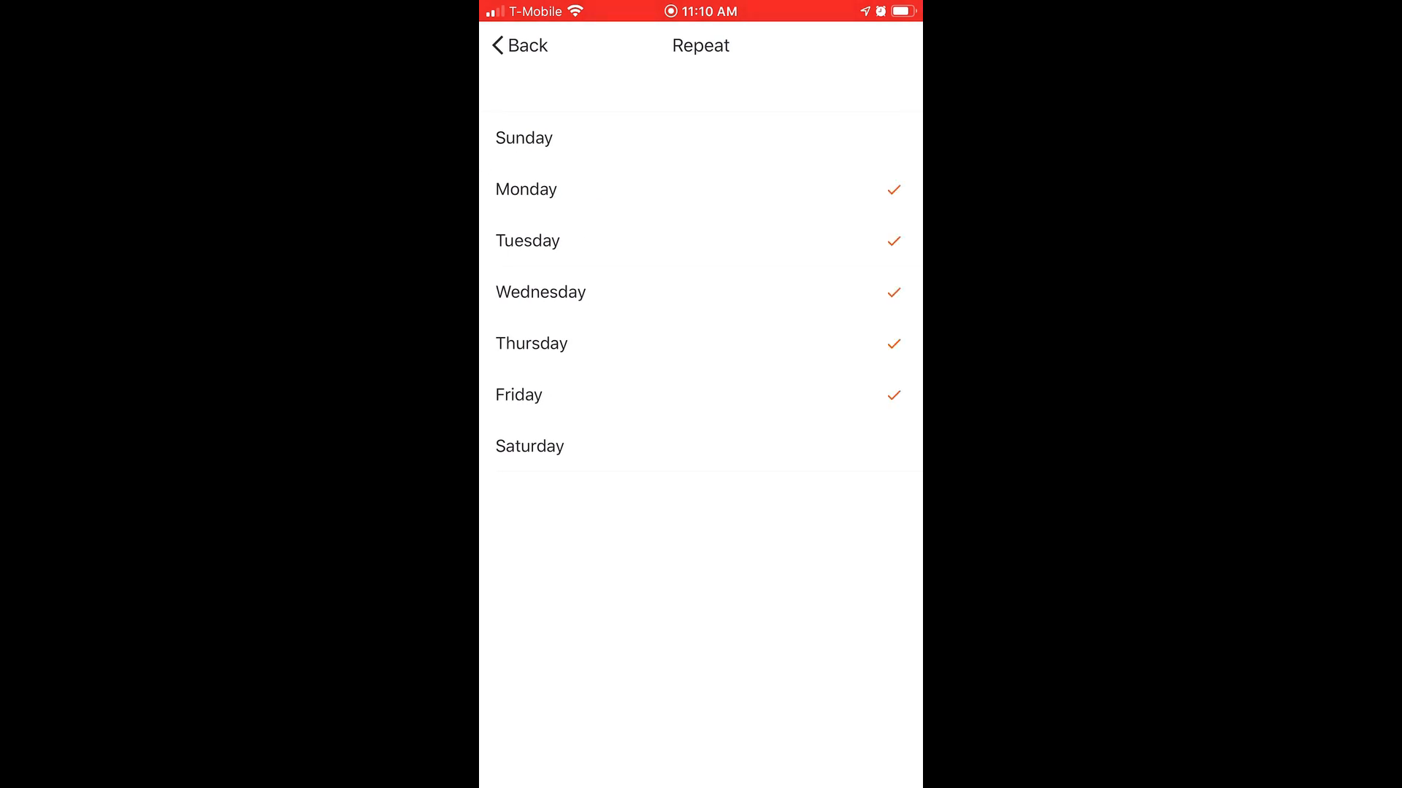
left_click(518, 46)
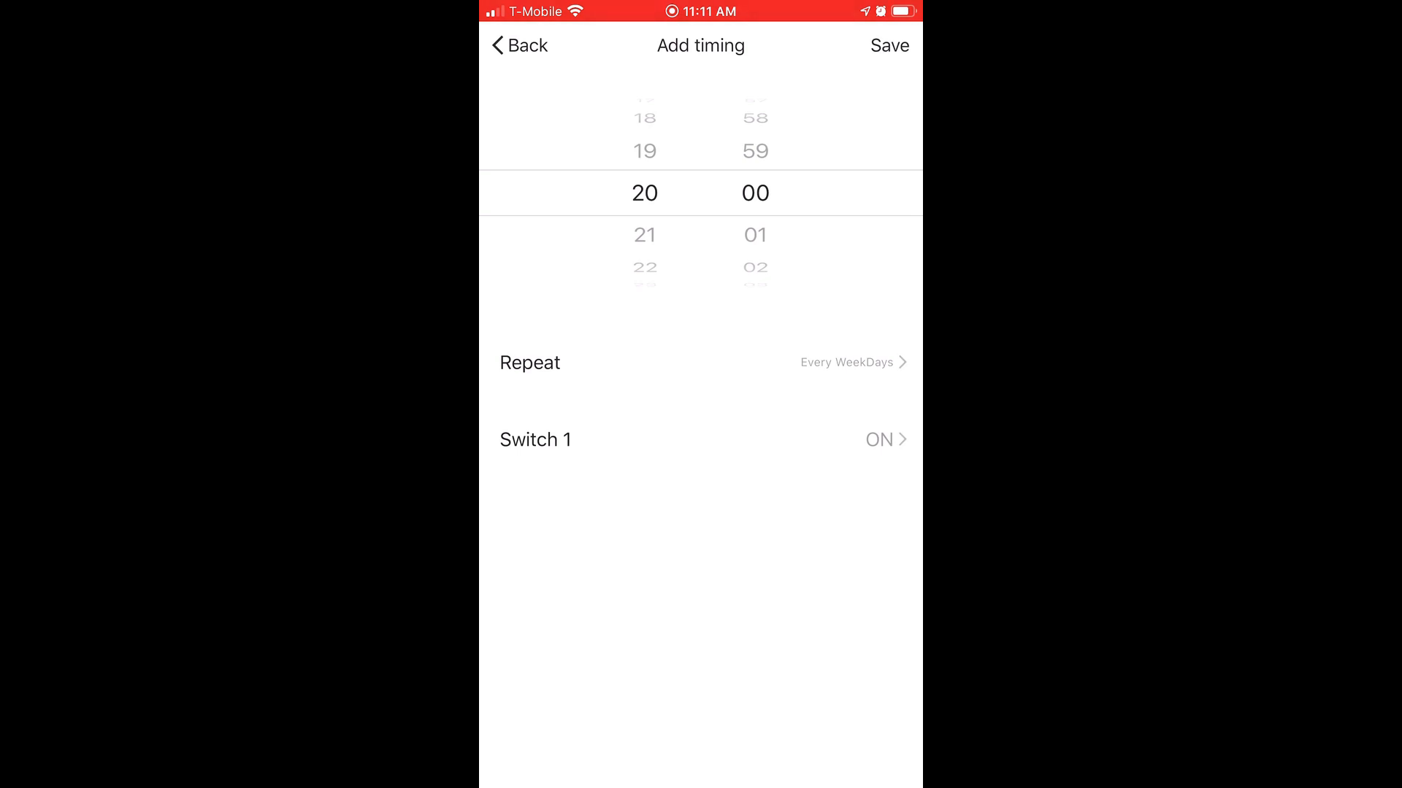
left_click(889, 46)
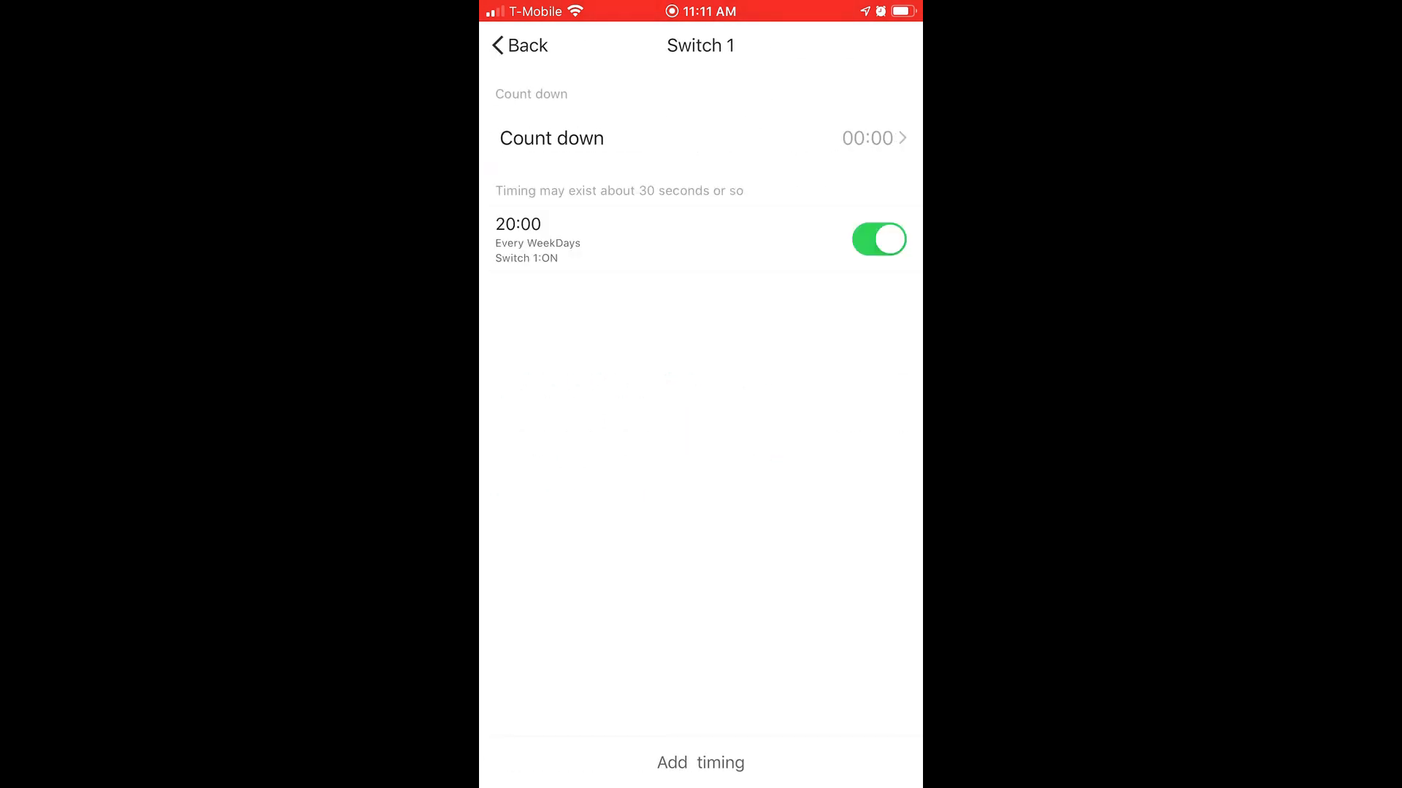
Step: Add a second timing at 21:00 that turns Switch 1 off on weekdays and save it
left_click(700, 762)
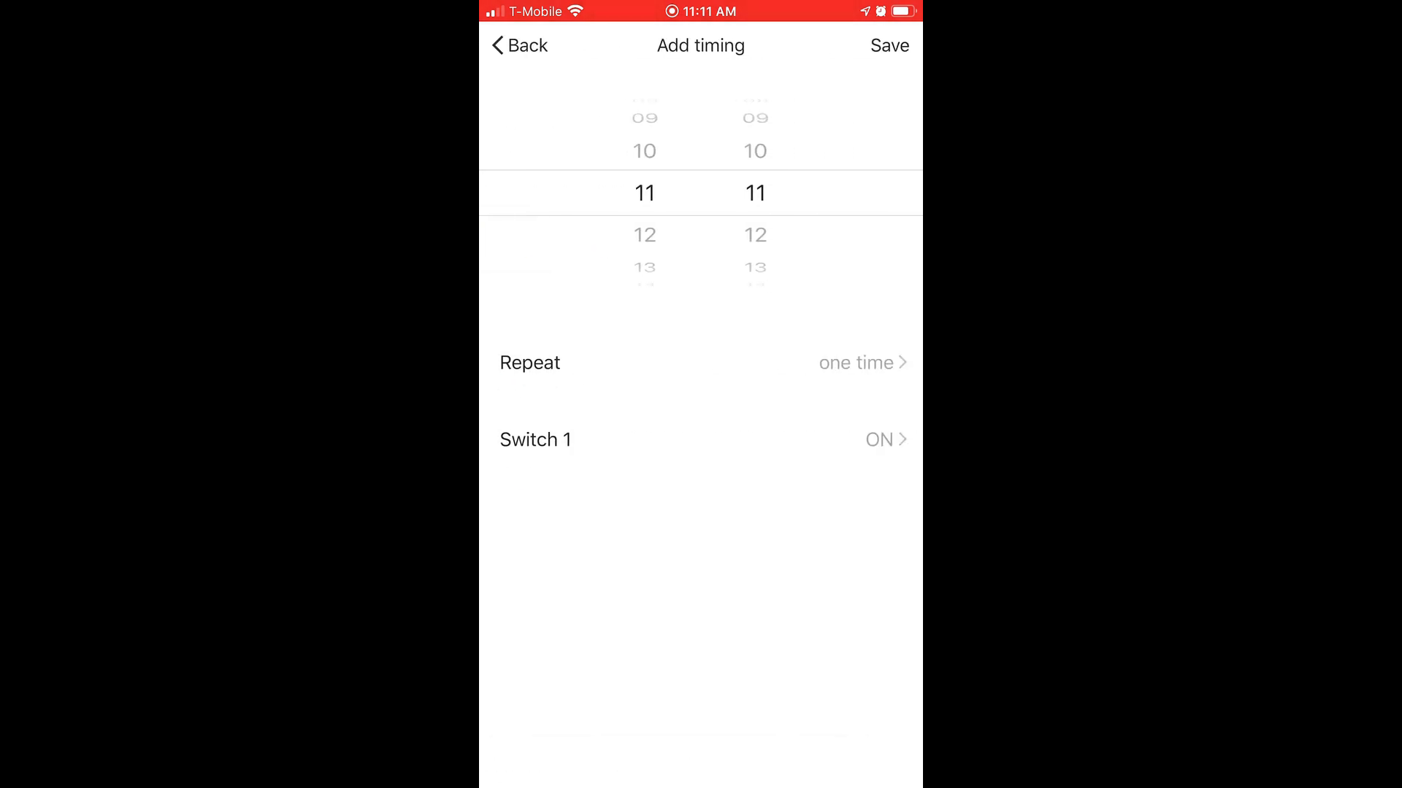
scroll("down", 3)
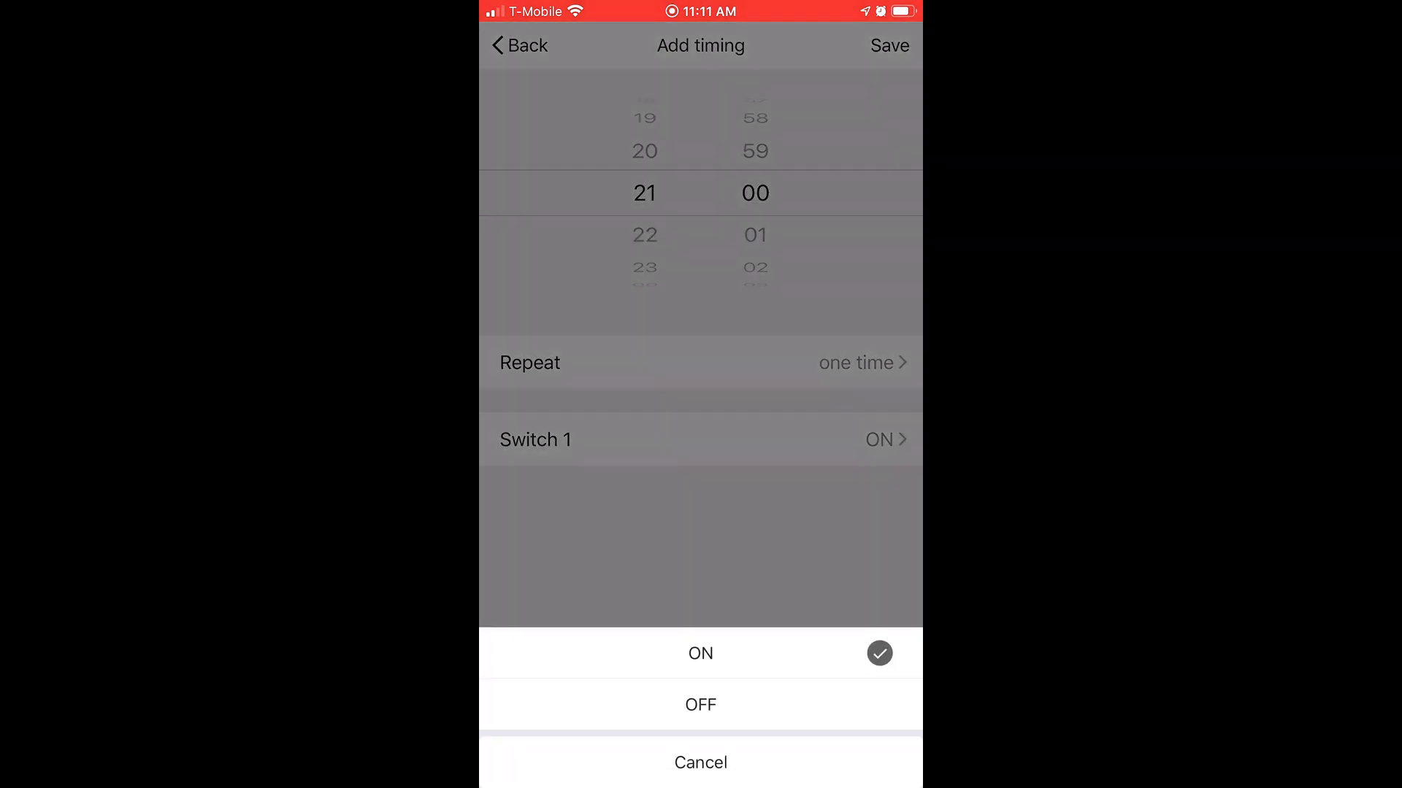
left_click(700, 704)
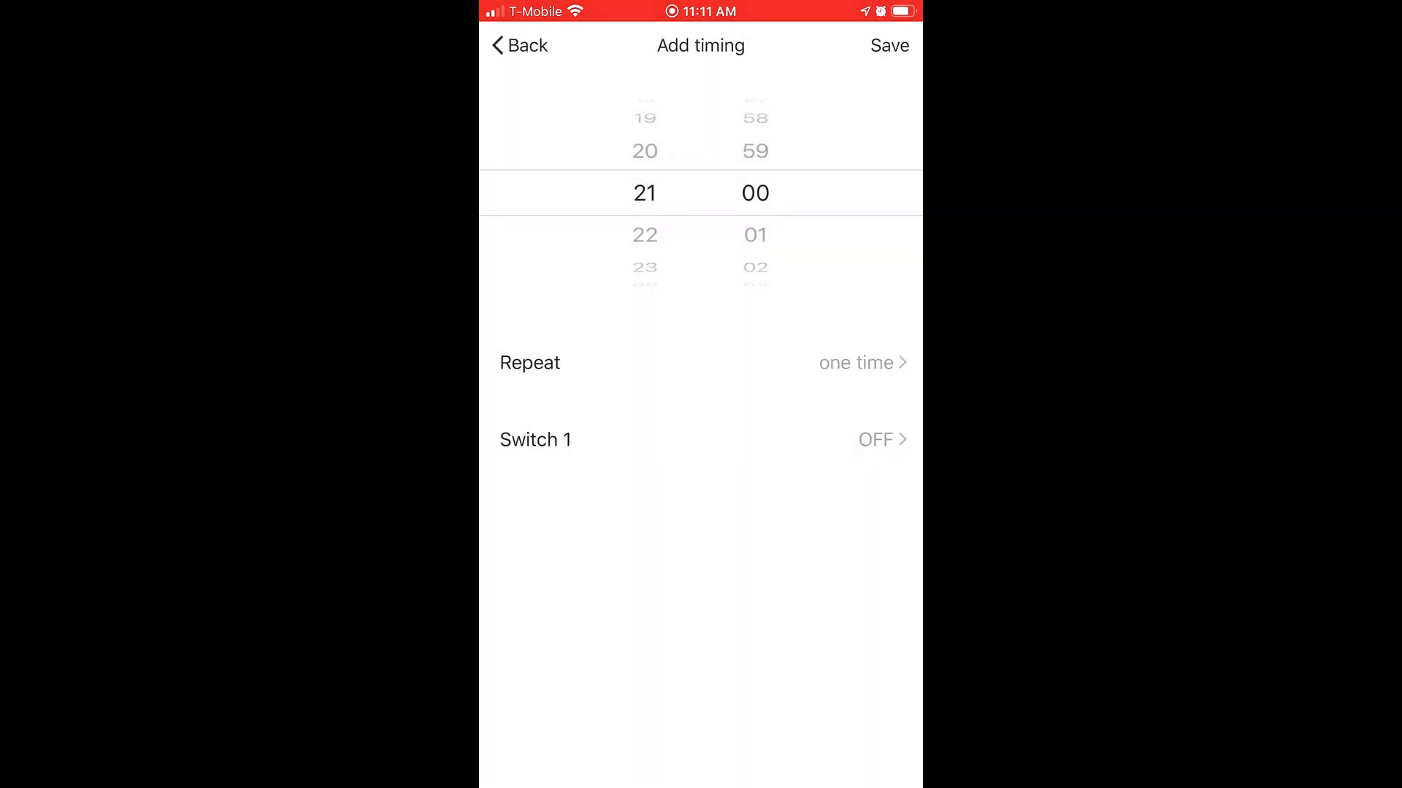
left_click(889, 46)
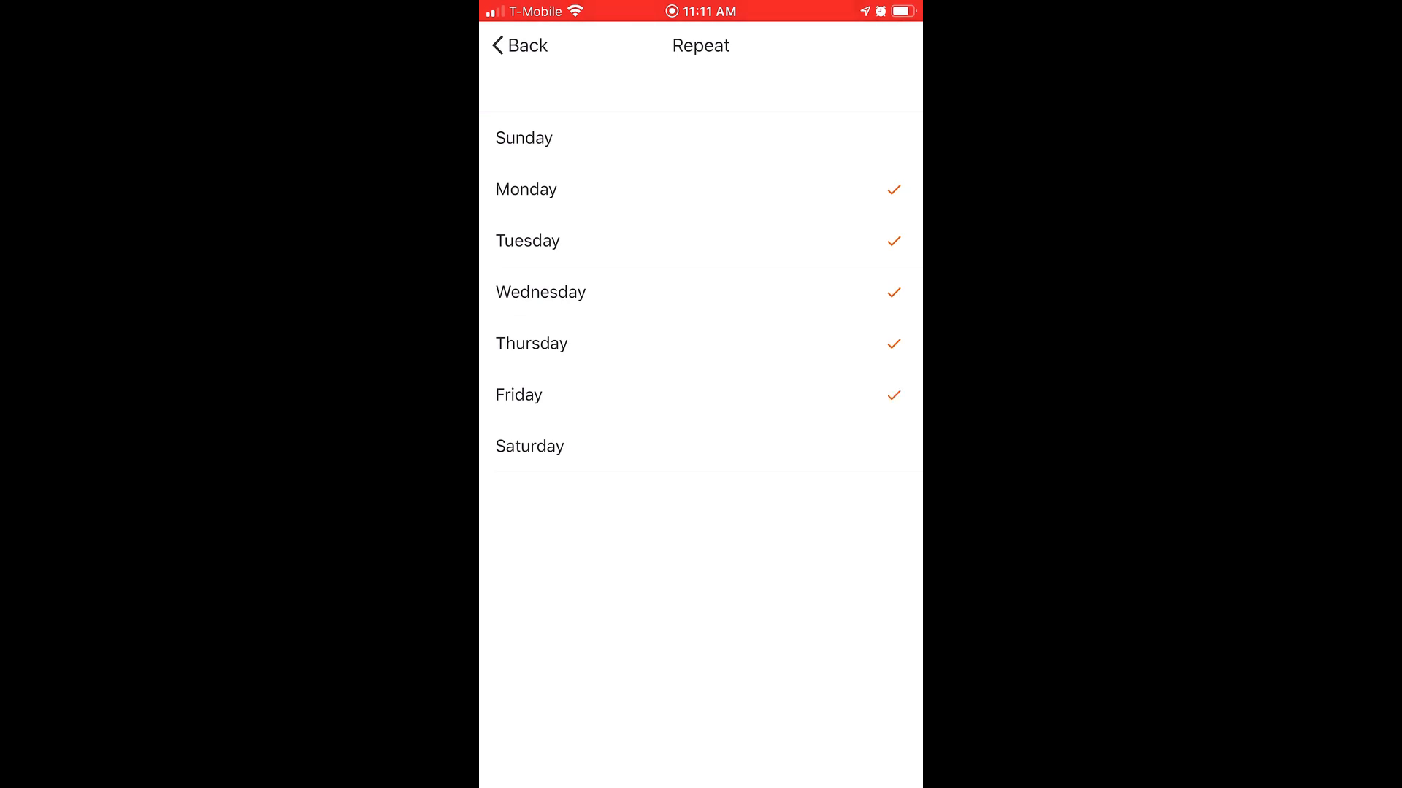
left_click(518, 45)
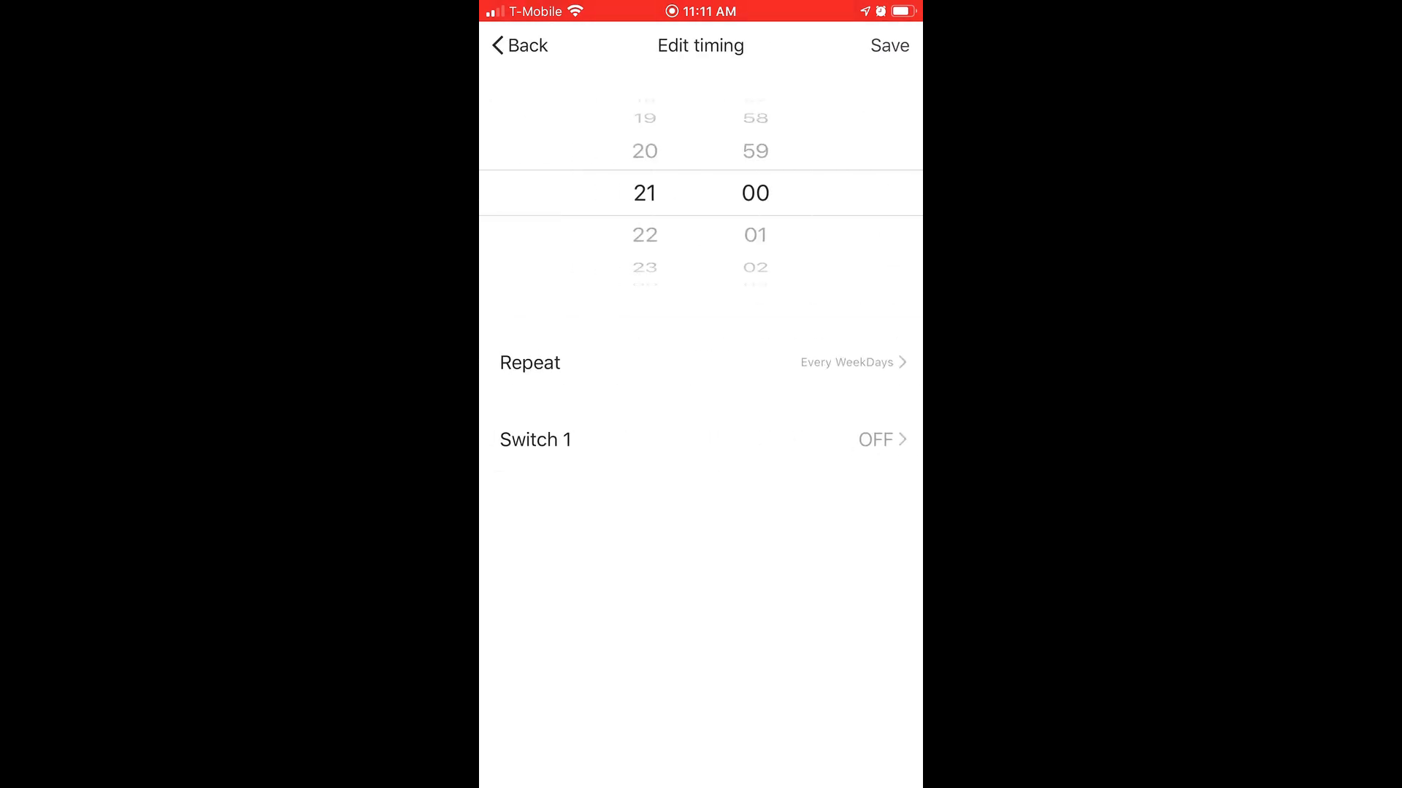
left_click(517, 45)
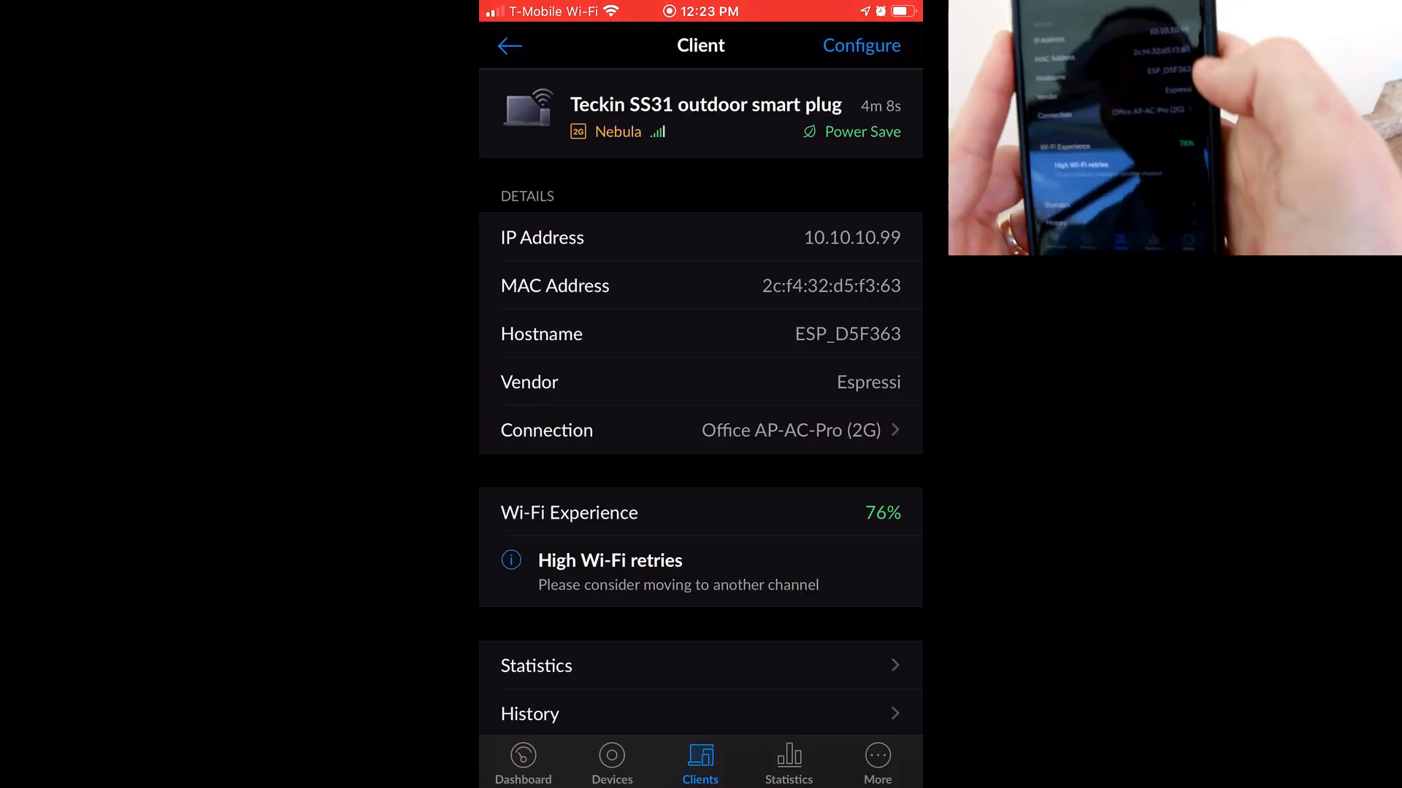
scroll("down", 3)
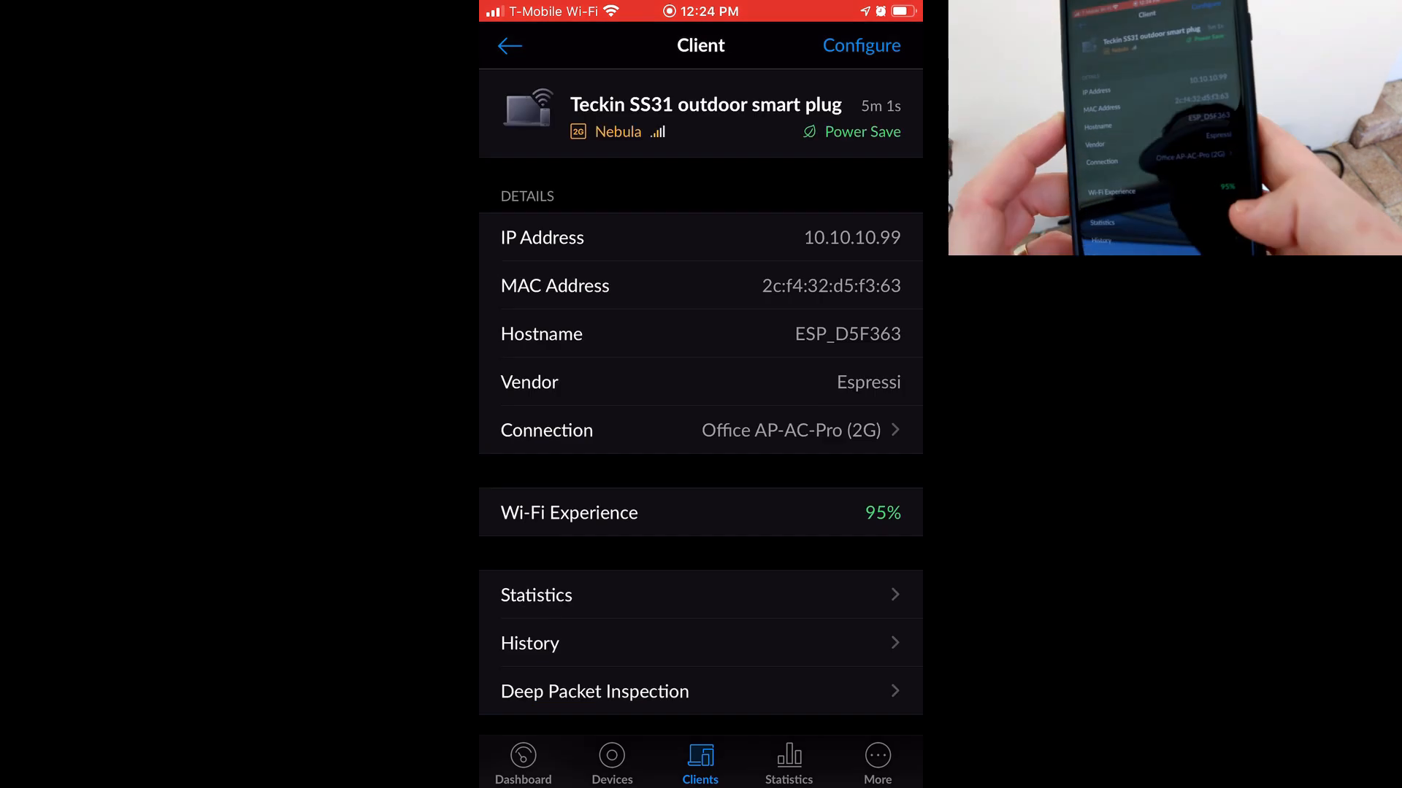
left_click(536, 596)
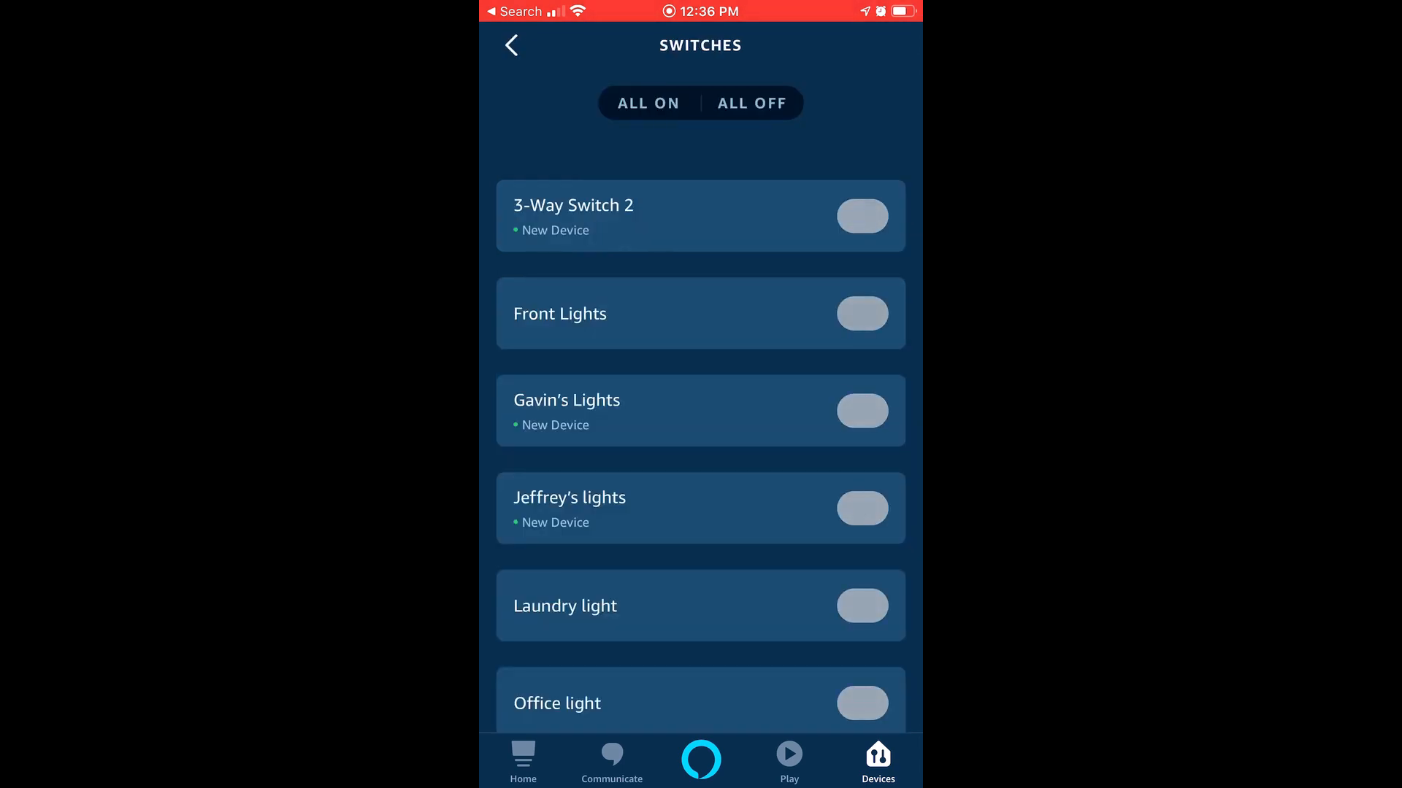
Step: Find Teckin Plug under Switches in Alexa, turn it off and then back on
left_click(750, 103)
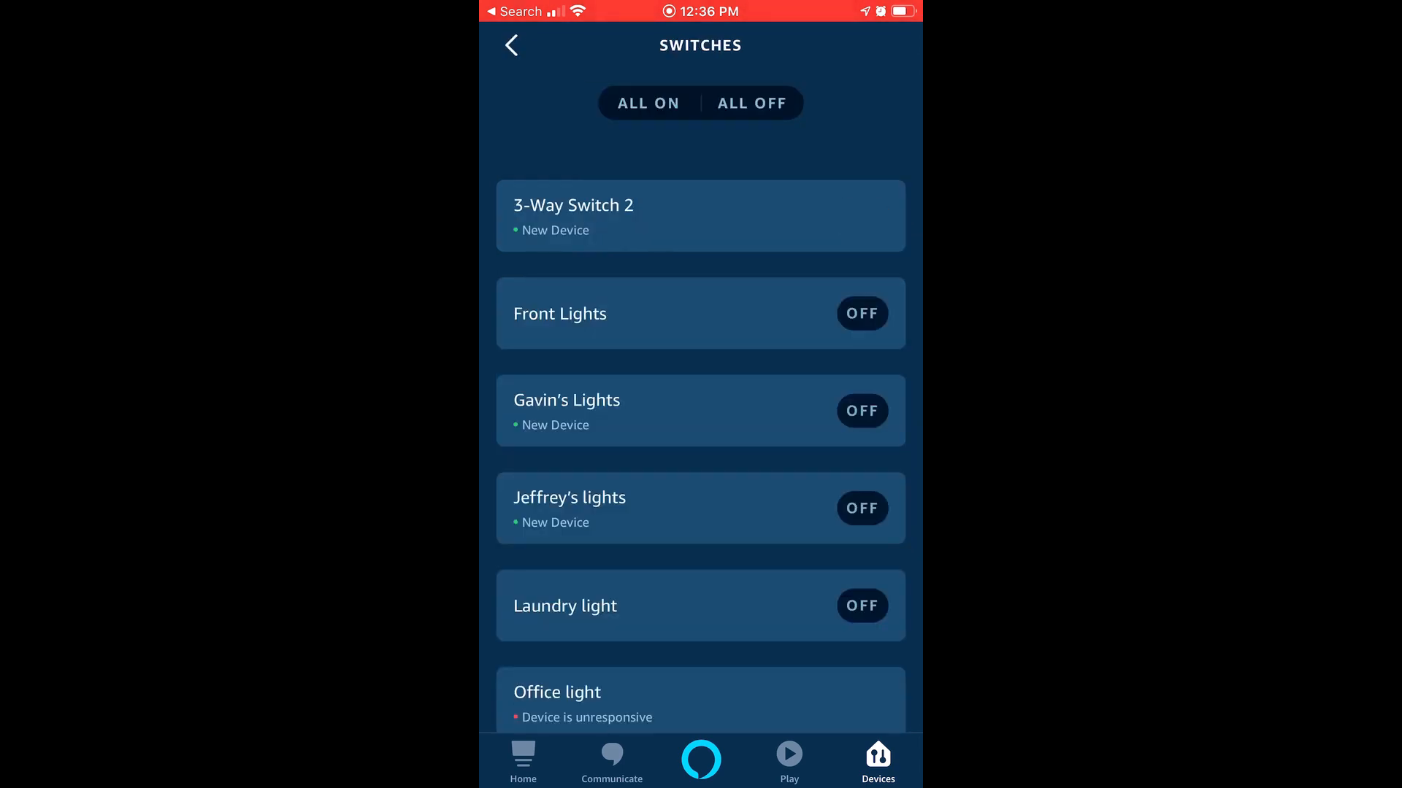
scroll("down", 3)
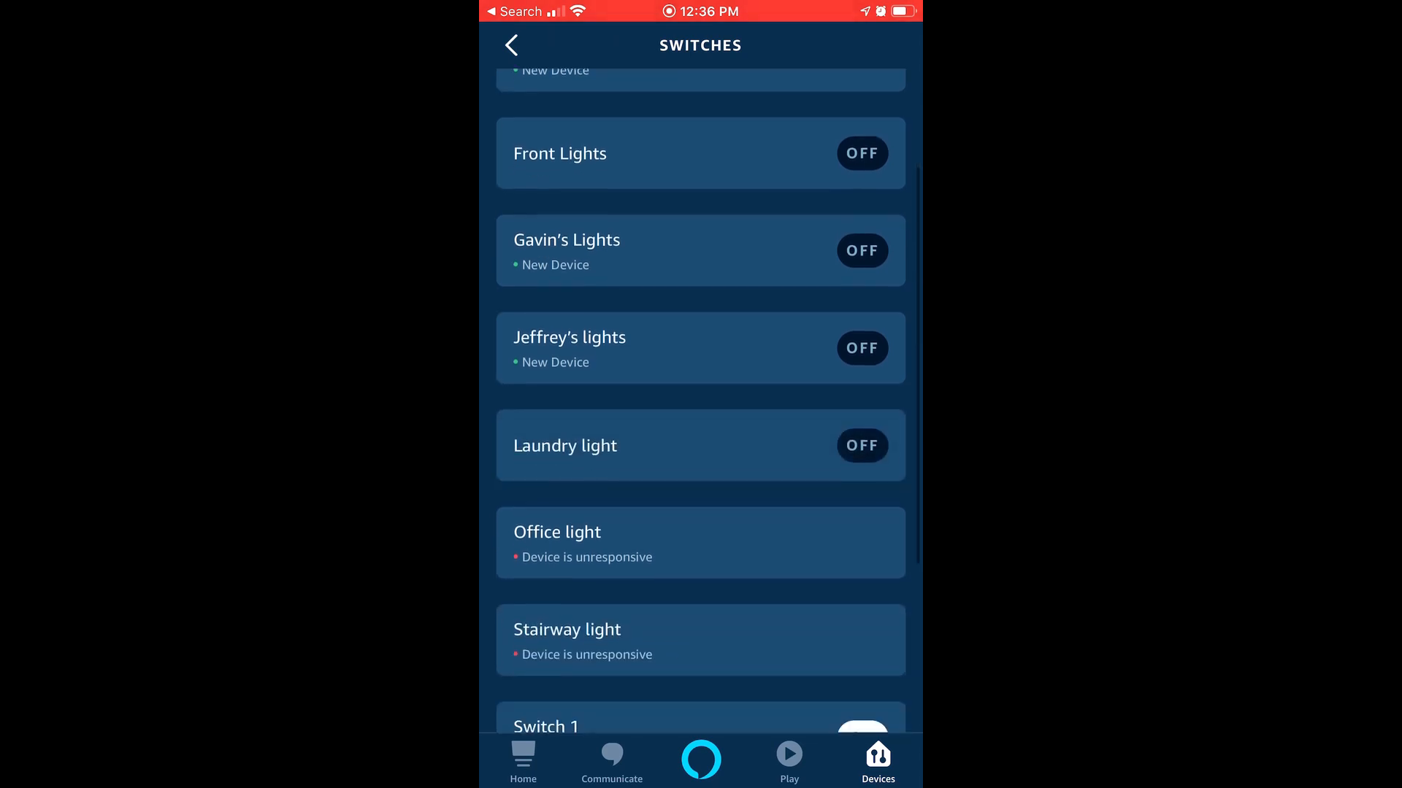
scroll("down", 3)
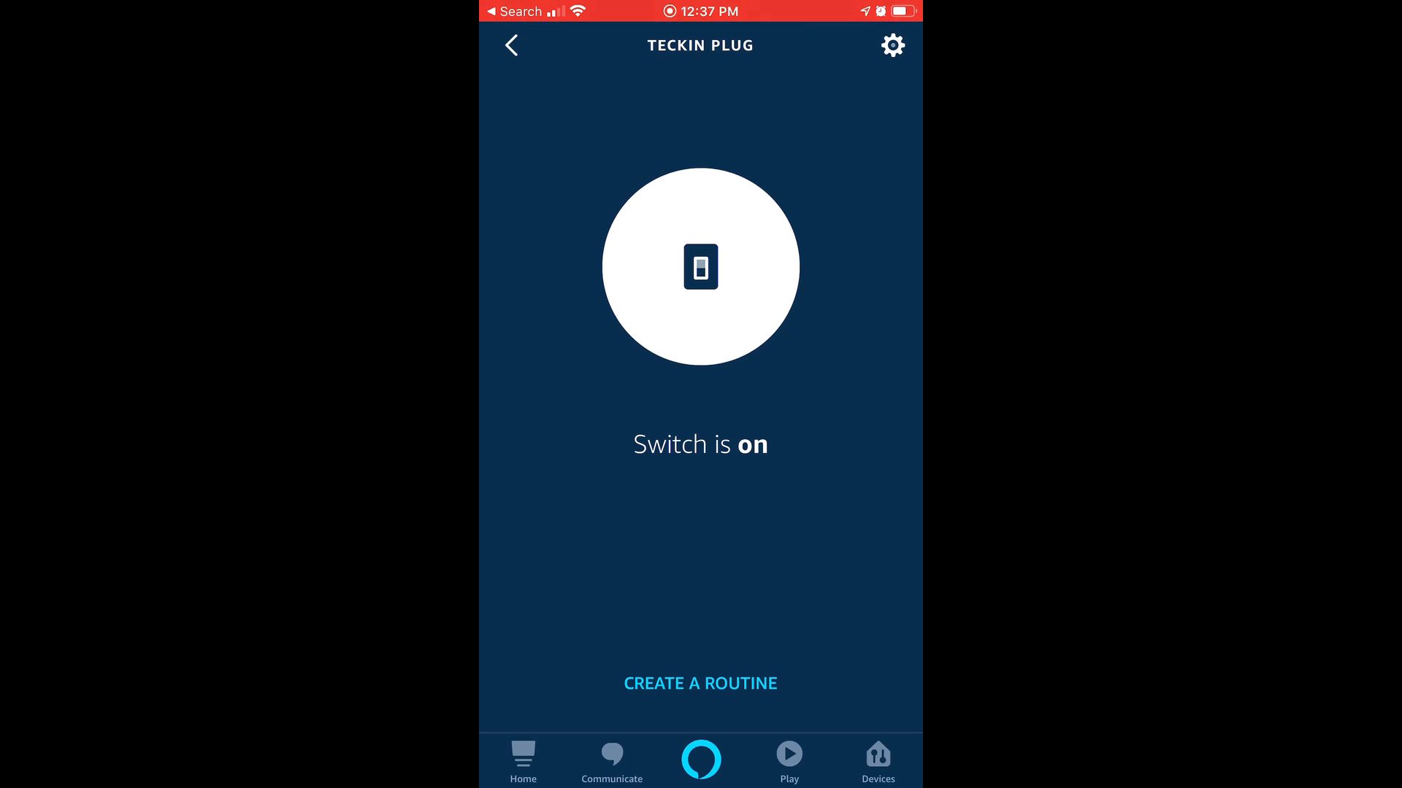
left_click(699, 266)
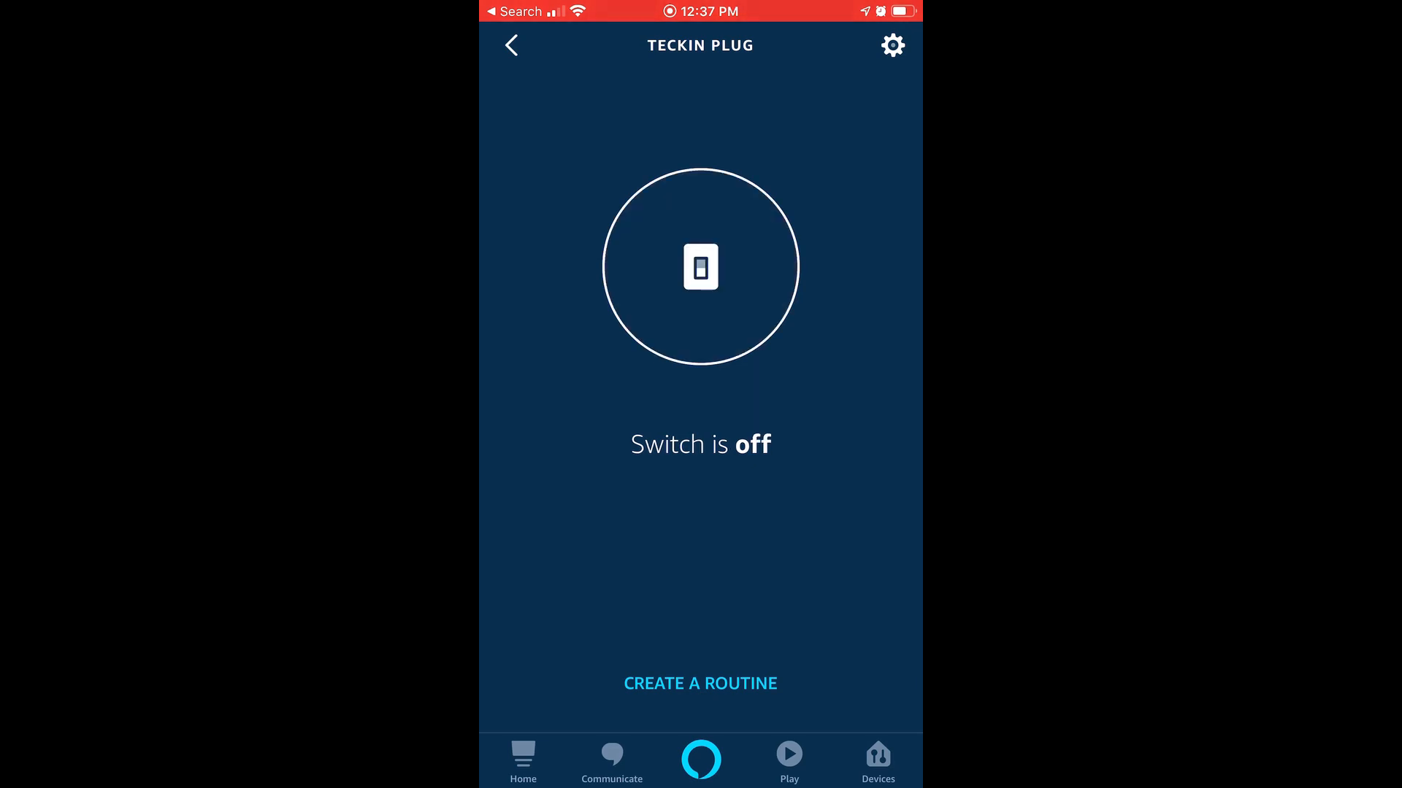
left_click(700, 268)
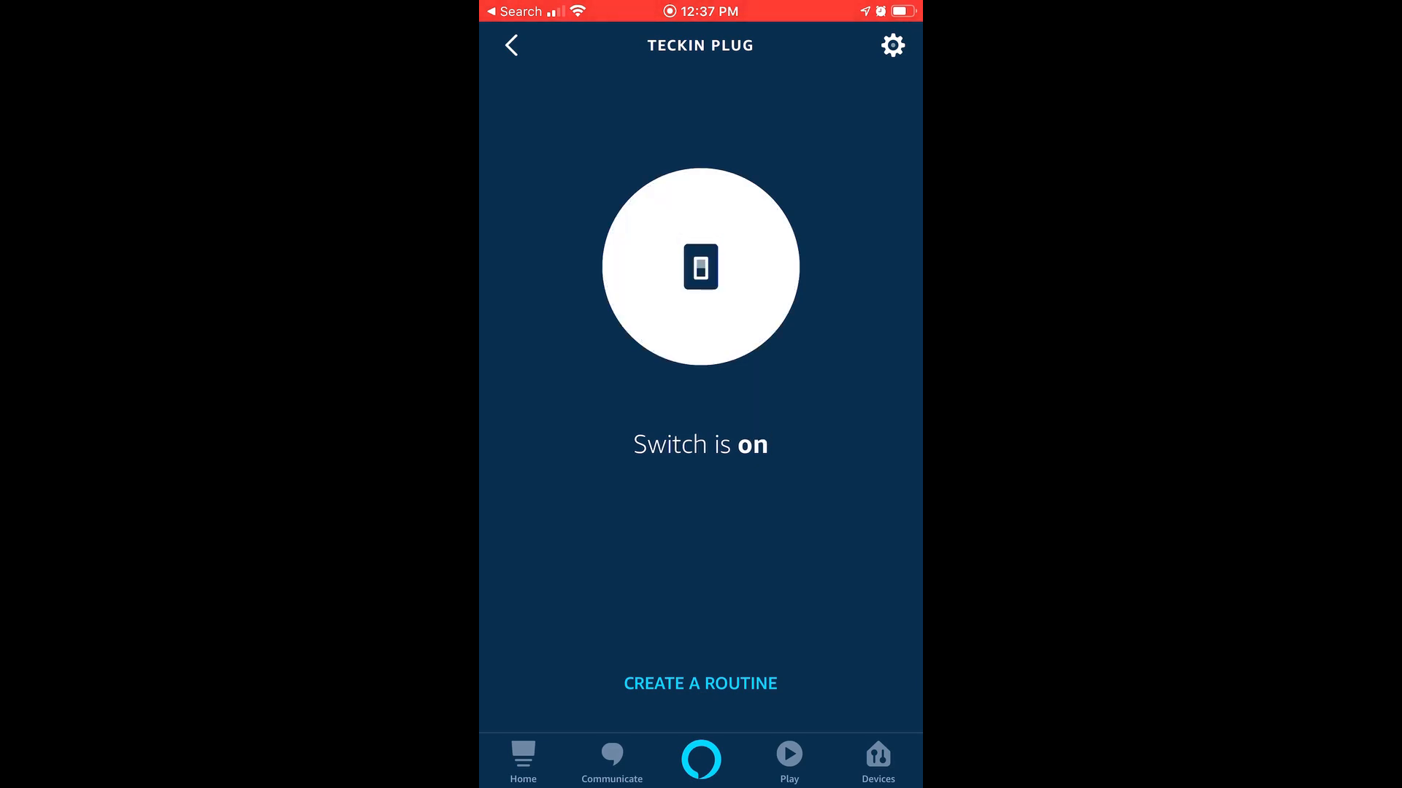